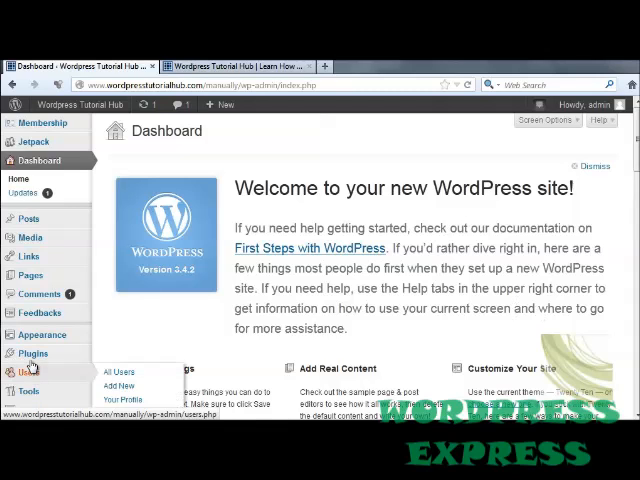
Search the WordPress plugin directory for 'forum' from Plugins > Add New
click(32, 352)
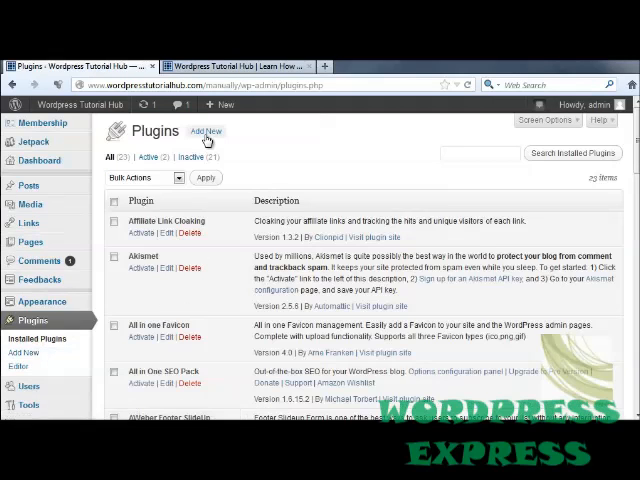
click(206, 132)
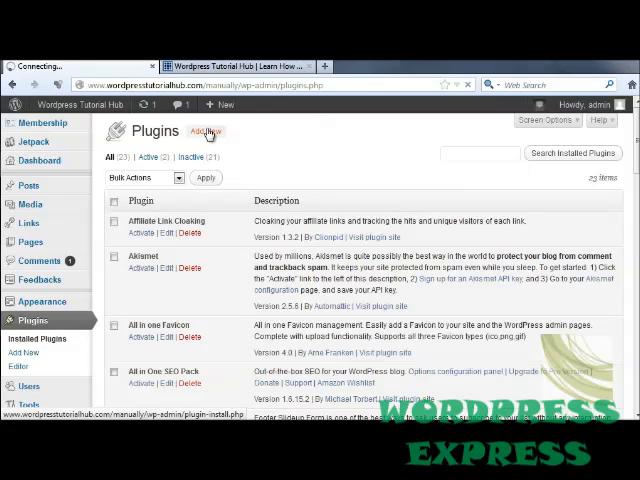
click(204, 132)
text(fo)
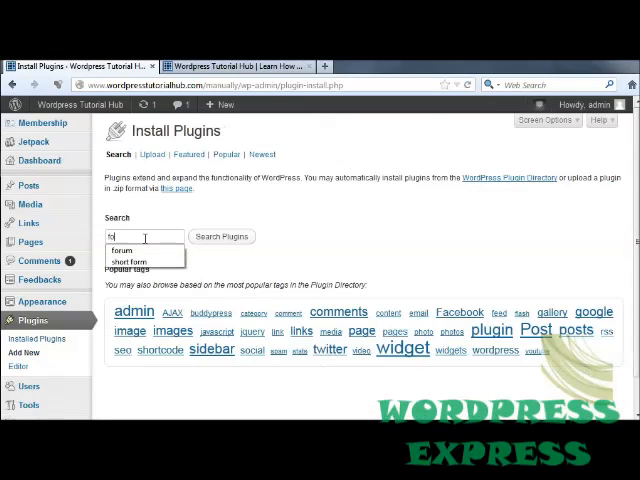
click(220, 236)
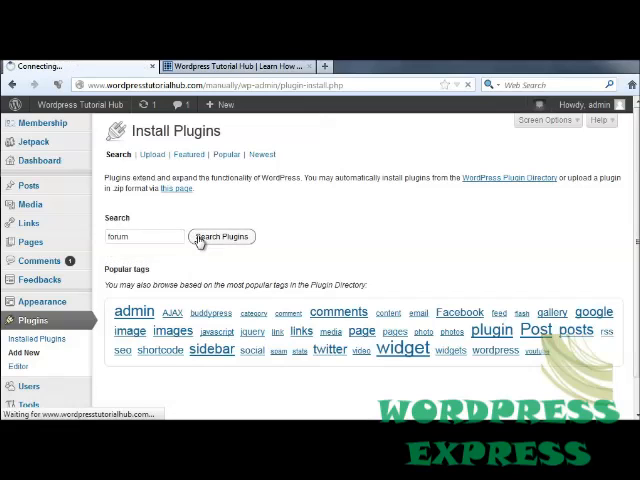
click(220, 236)
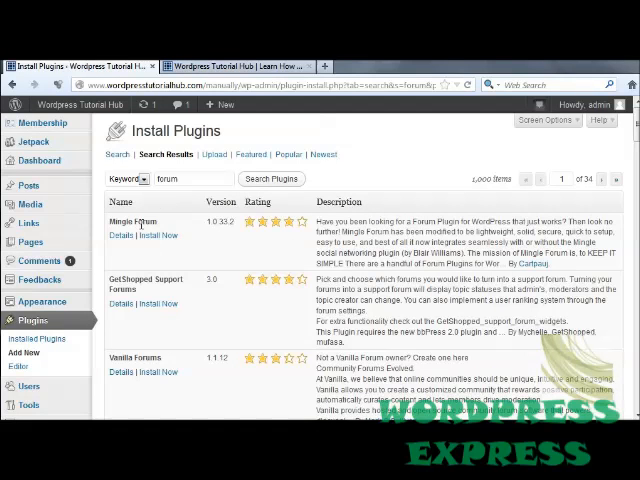
Install the Mingle Forum plugin from the search results and confirm the install
click(156, 236)
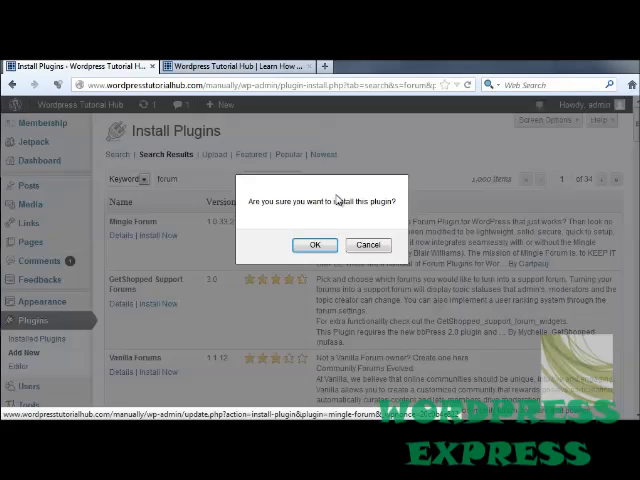
click(314, 244)
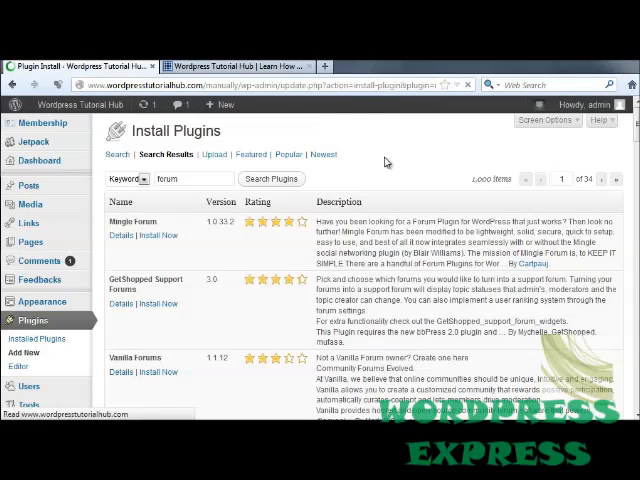
click(158, 236)
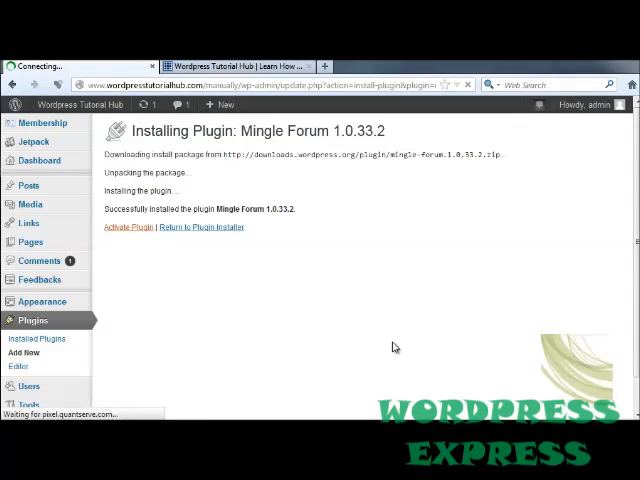
Activate Mingle Forum and locate it in the installed plugins list
click(128, 228)
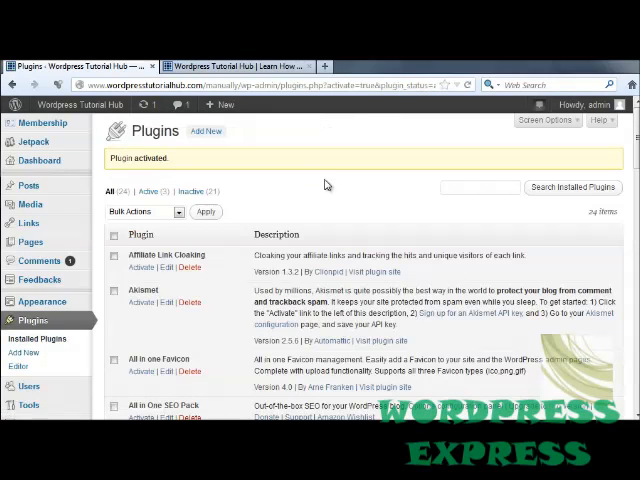
mouse_move(244, 236)
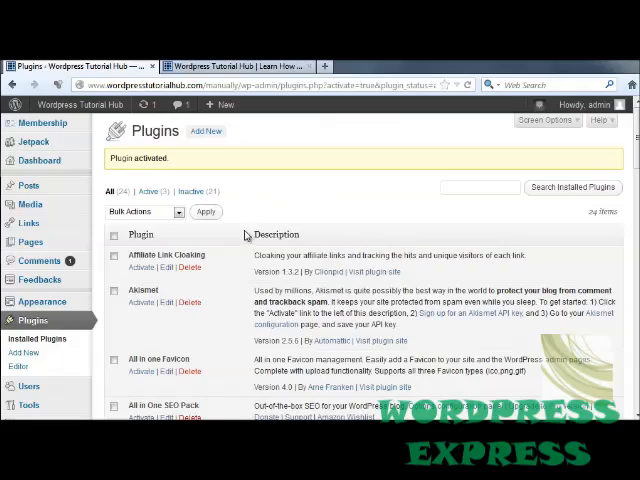
scroll(down, 3)
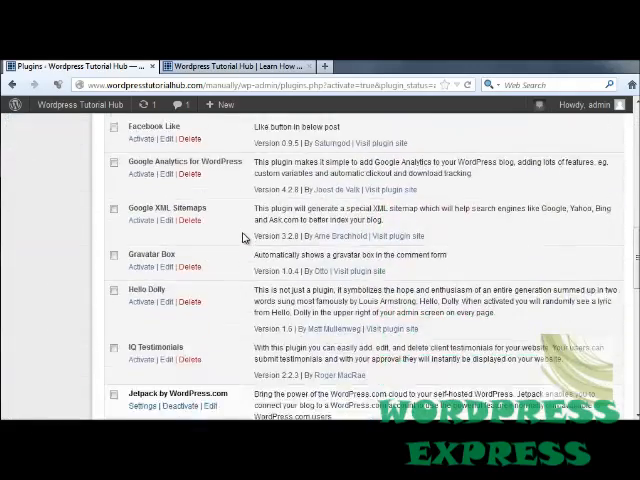
scroll(down, 3)
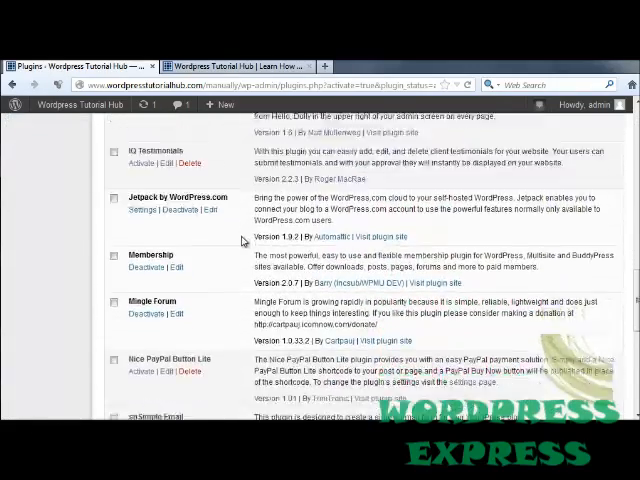
scroll(down, 3)
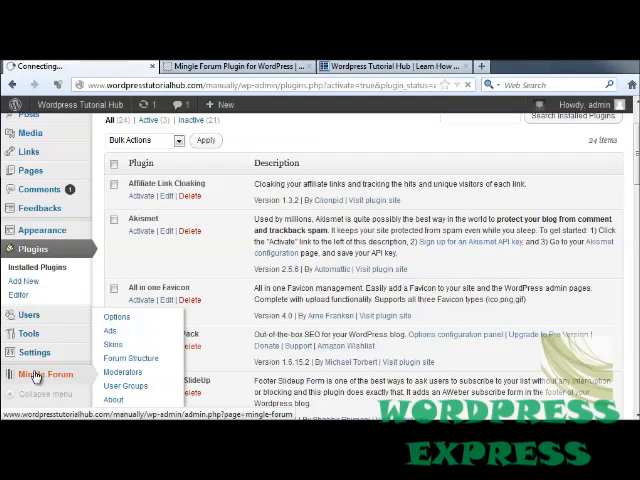
Review Mingle Forum's General Options: statistics, posts per page and user level titles
click(116, 316)
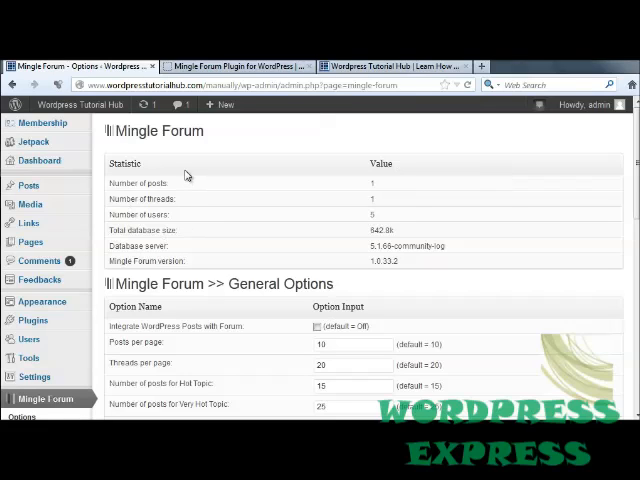
mouse_move(268, 216)
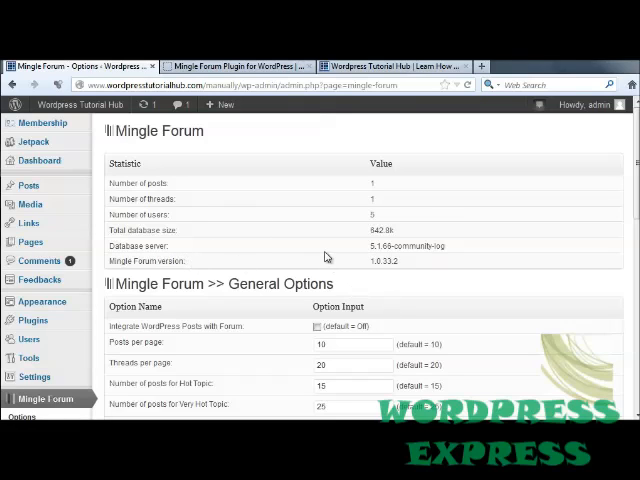
scroll(down, 3)
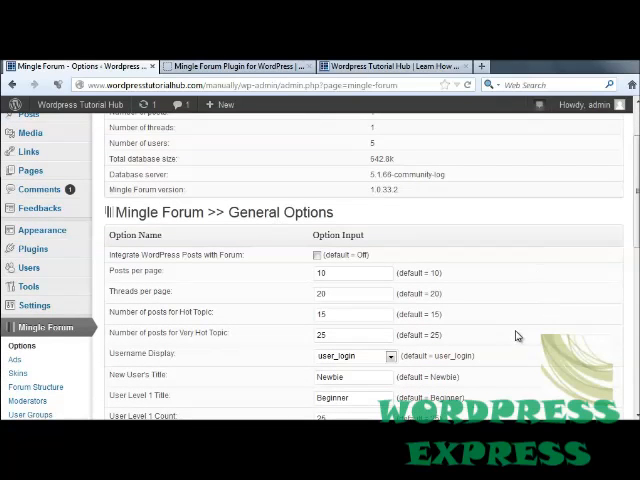
mouse_move(184, 272)
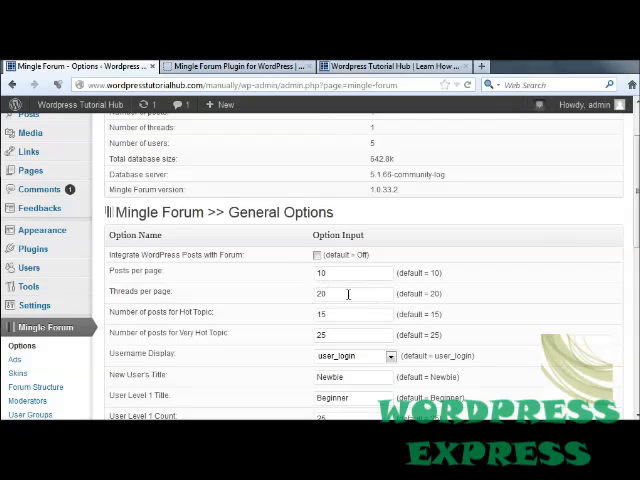
mouse_move(336, 312)
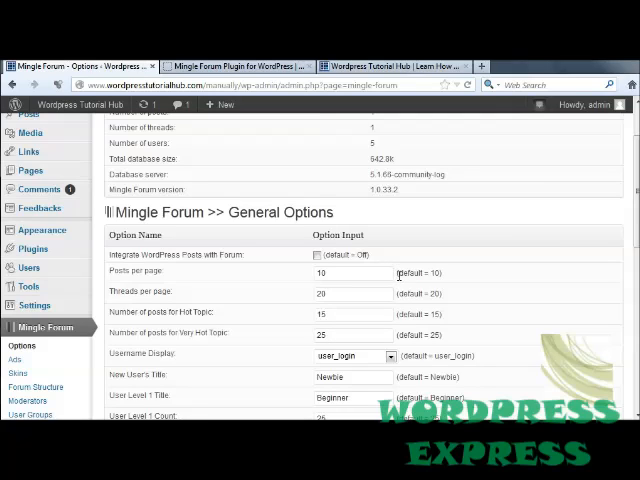
mouse_move(508, 314)
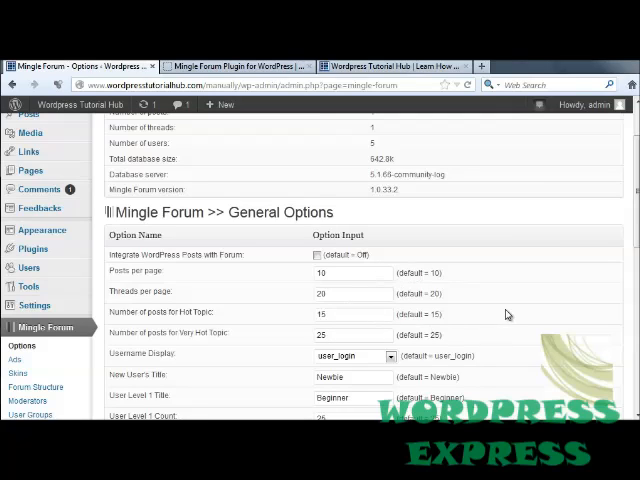
scroll(down, 3)
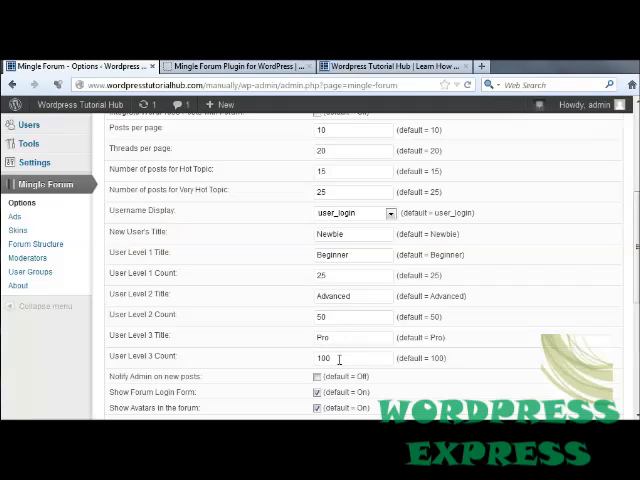
mouse_move(514, 340)
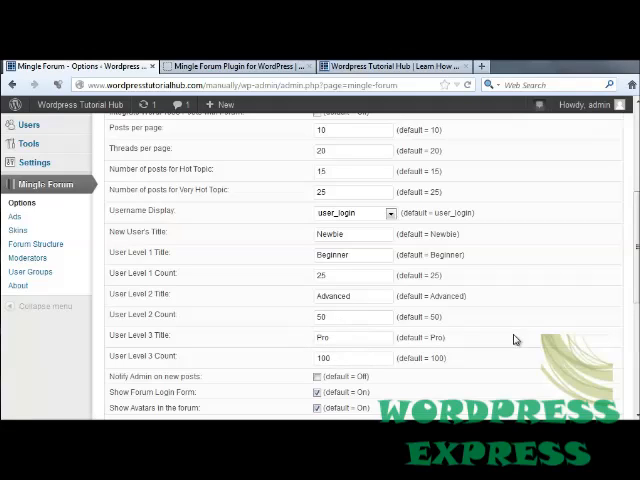
mouse_move(514, 348)
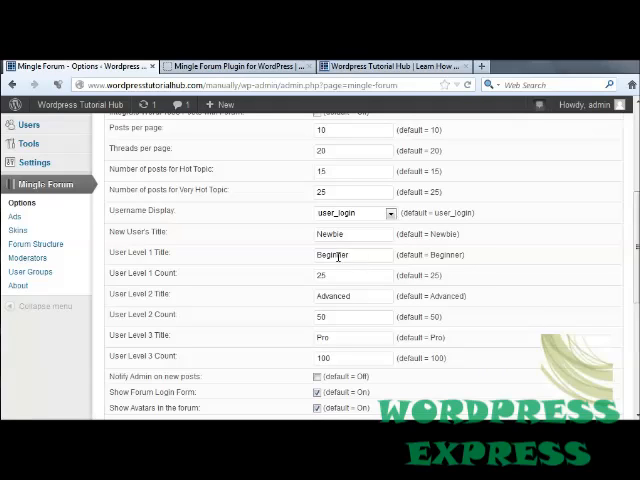
scroll(down, 3)
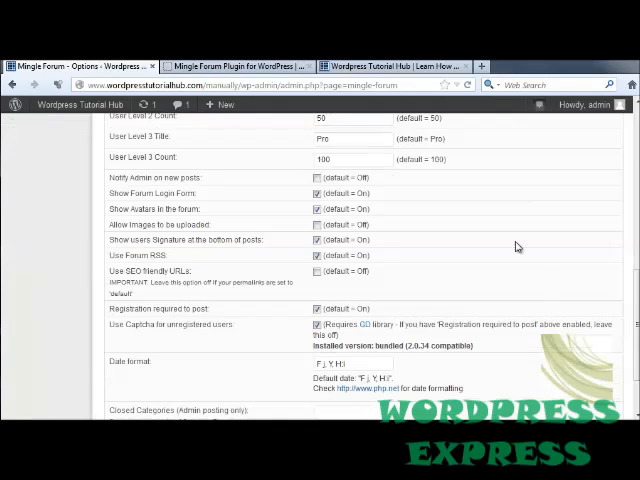
mouse_move(224, 180)
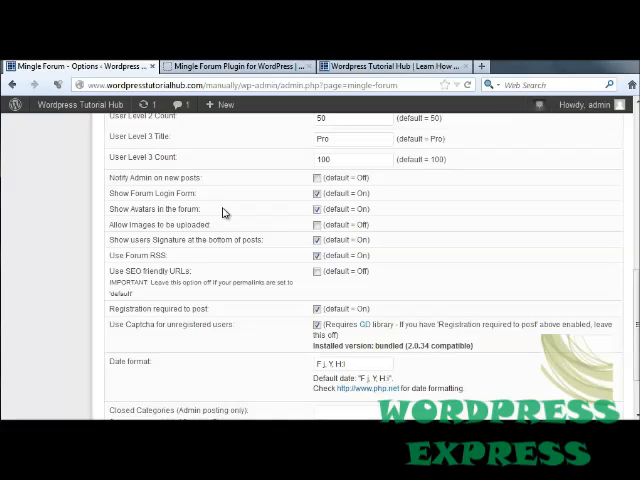
mouse_move(204, 224)
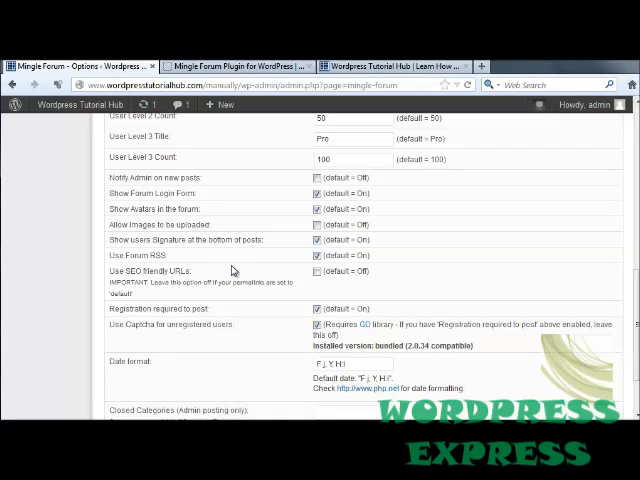
scroll(down, 3)
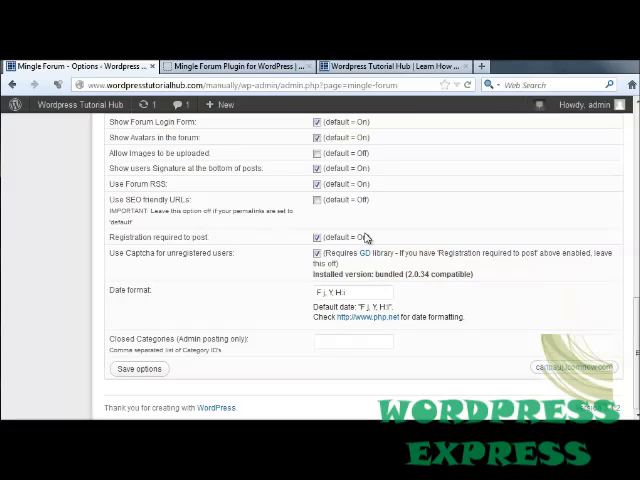
mouse_move(280, 292)
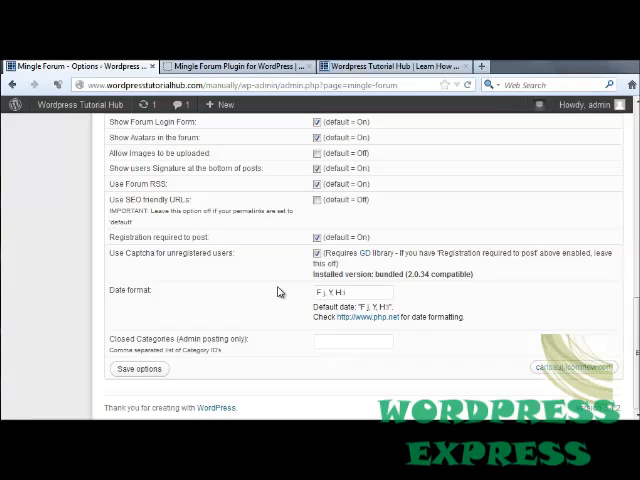
mouse_move(176, 288)
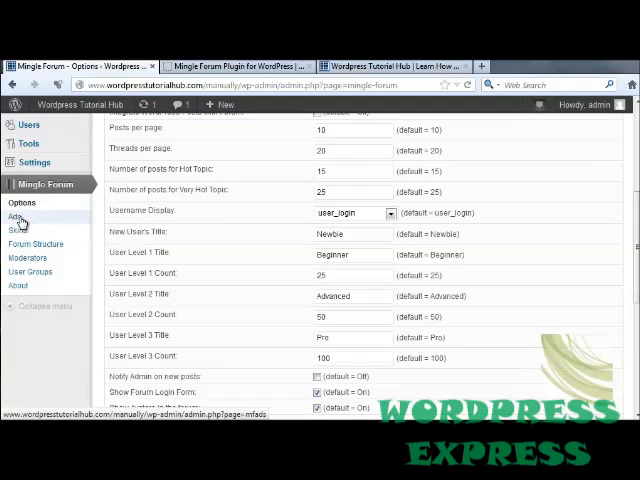
Look through the Mingle Forum Ads areas such as above forum, below forum and above branding
click(18, 218)
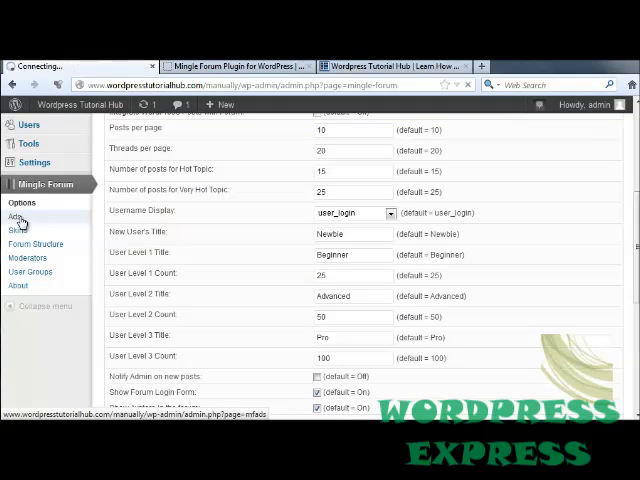
click(16, 218)
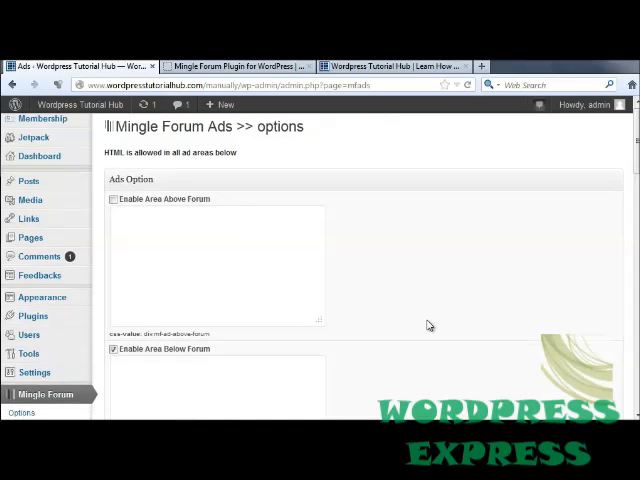
scroll(down, 3)
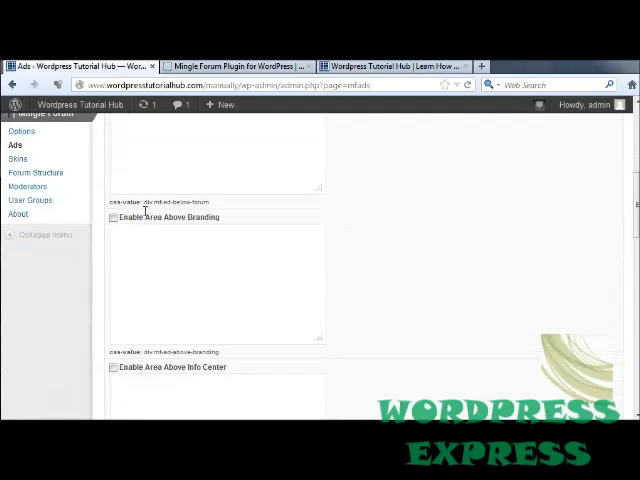
scroll(down, 3)
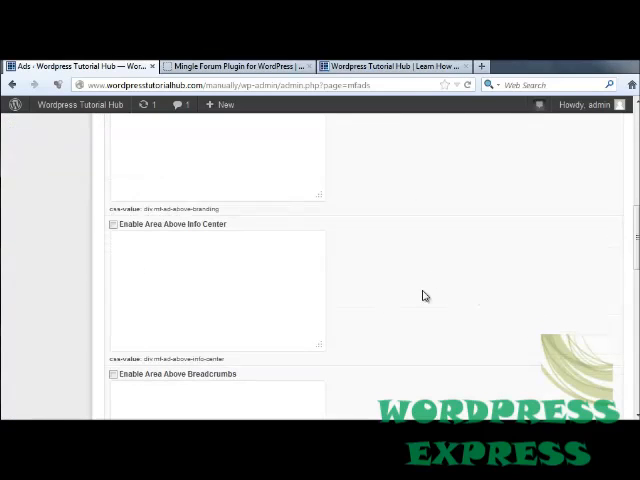
scroll(down, 3)
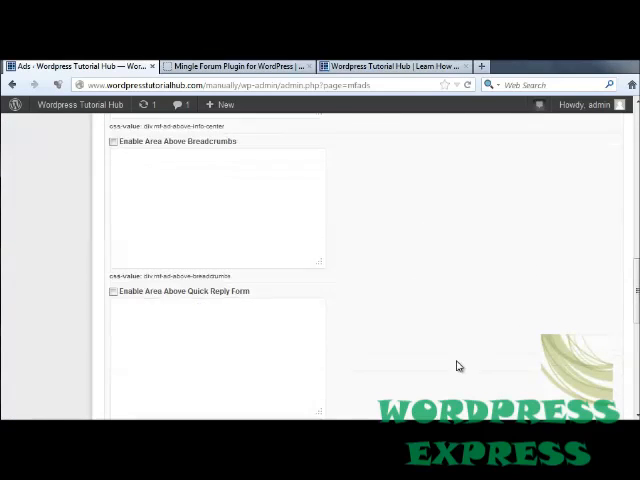
scroll(down, 3)
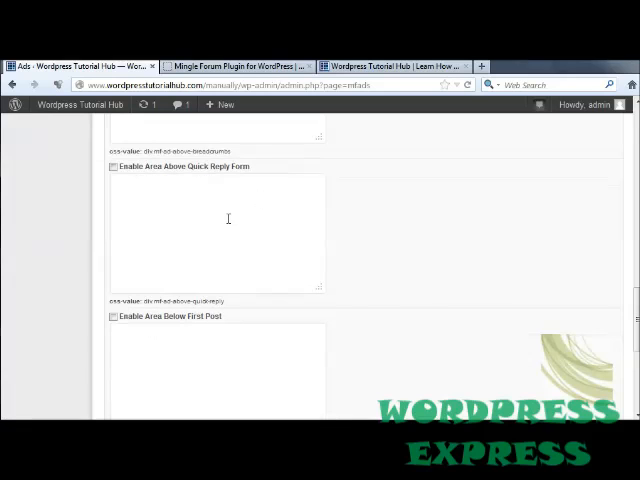
scroll(down, 3)
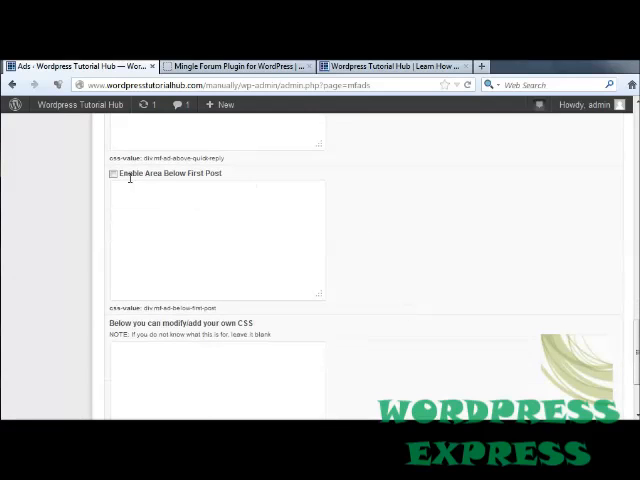
scroll(down, 3)
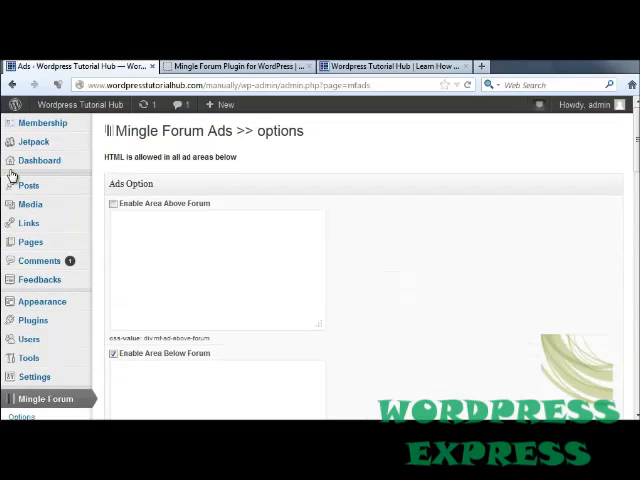
mouse_move(350, 376)
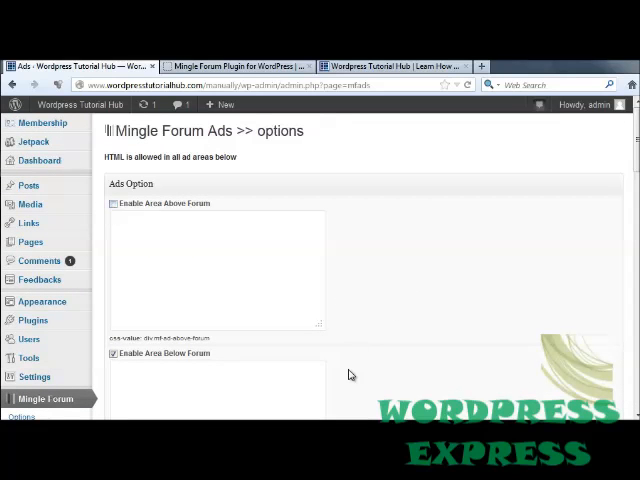
scroll(down, 3)
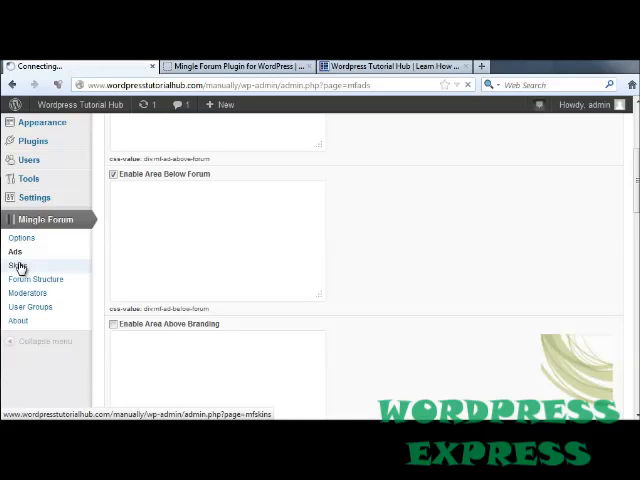
View the Default and DDart Universal Black skins, then head to the online skin gallery
click(16, 264)
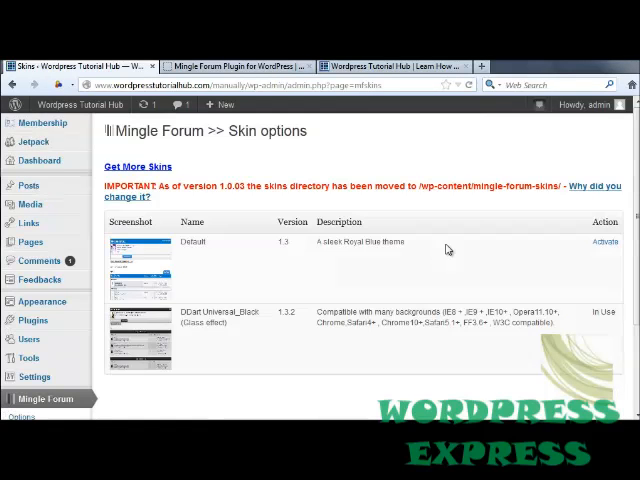
mouse_move(170, 264)
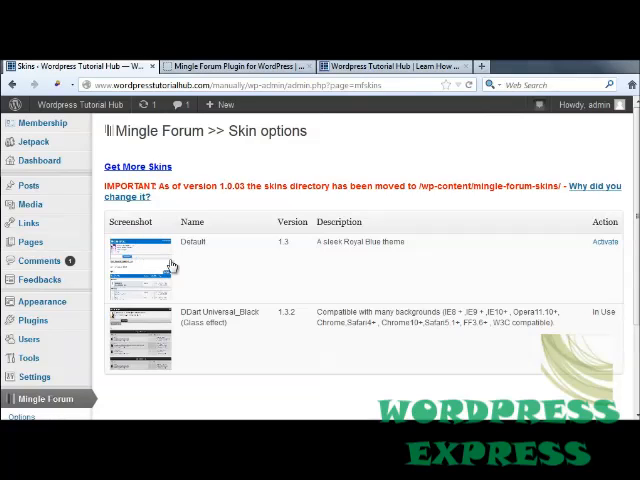
mouse_move(204, 338)
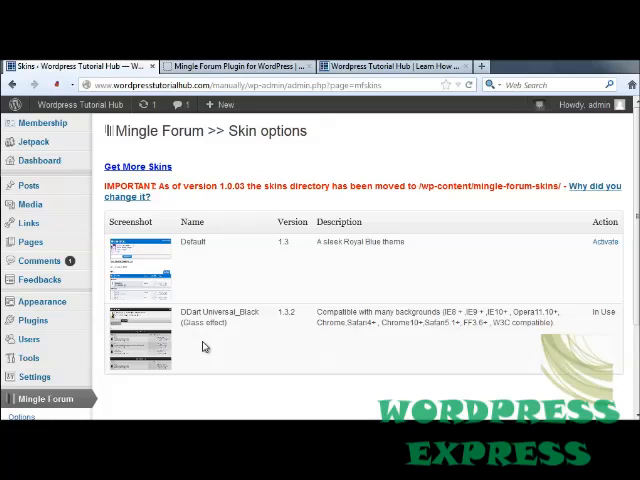
mouse_move(88, 188)
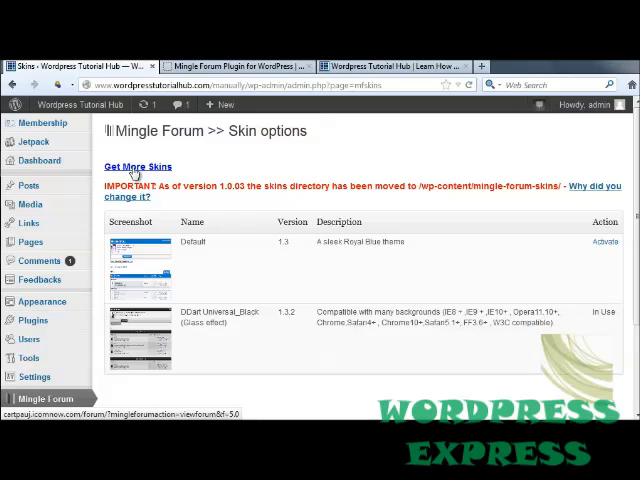
click(138, 166)
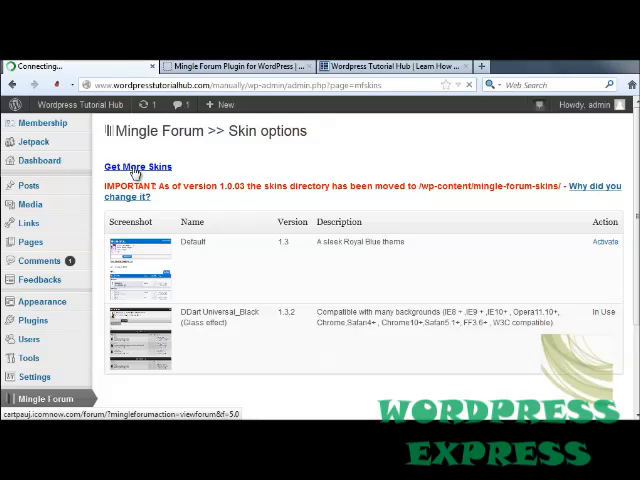
Find the Dream On Orange Dark v1.1.1 topic in the Mingle Forum skin gallery
click(138, 166)
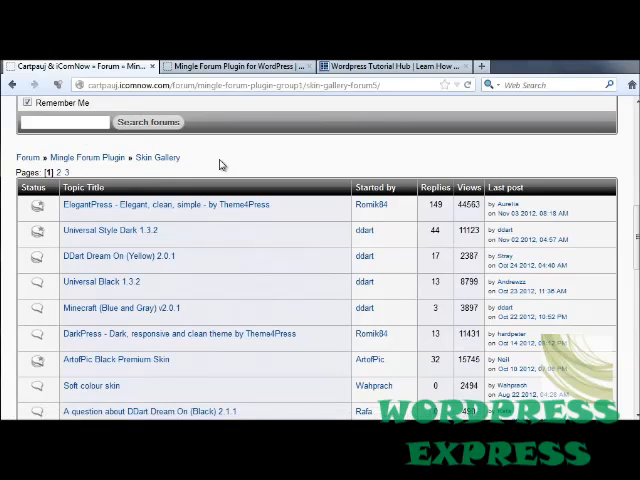
scroll(down, 3)
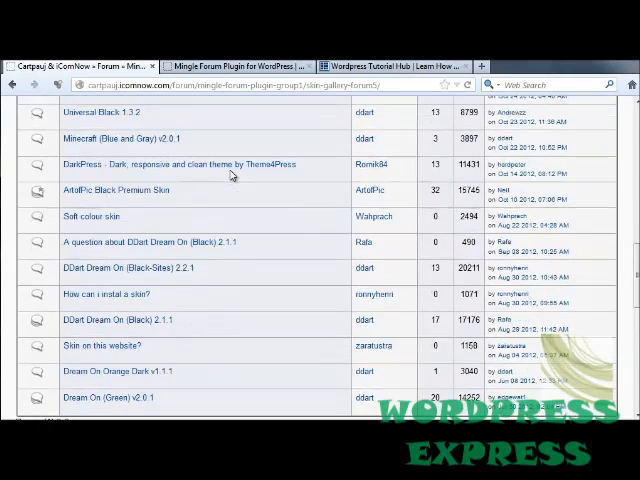
scroll(down, 3)
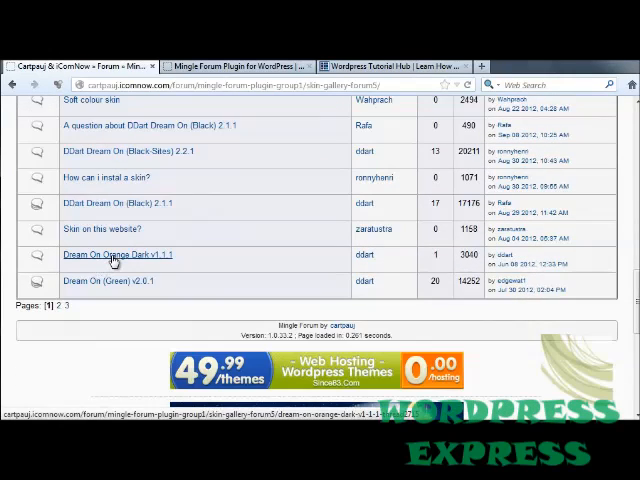
click(116, 256)
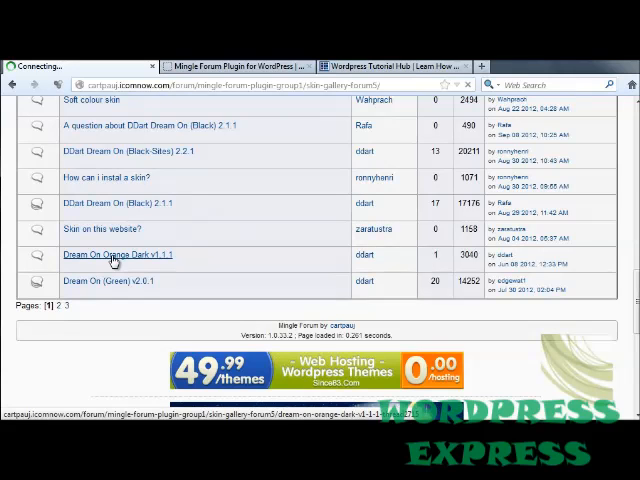
click(116, 256)
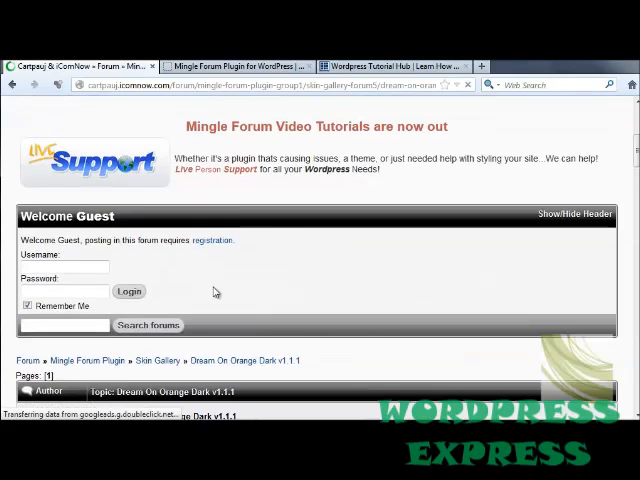
Start the Dream On Orange Dark skin download from its topic link
scroll(down, 3)
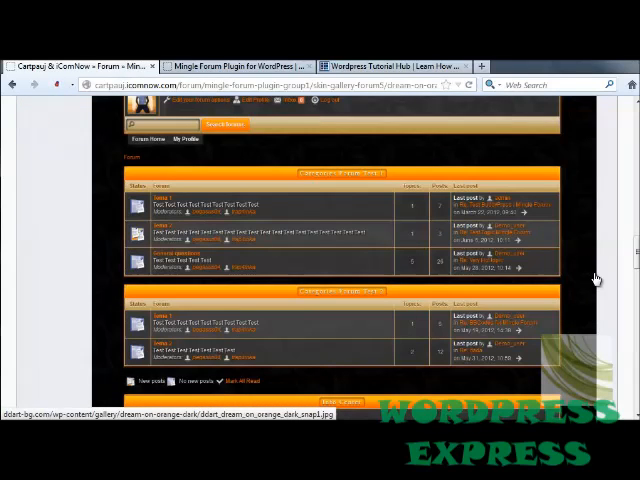
scroll(up, 3)
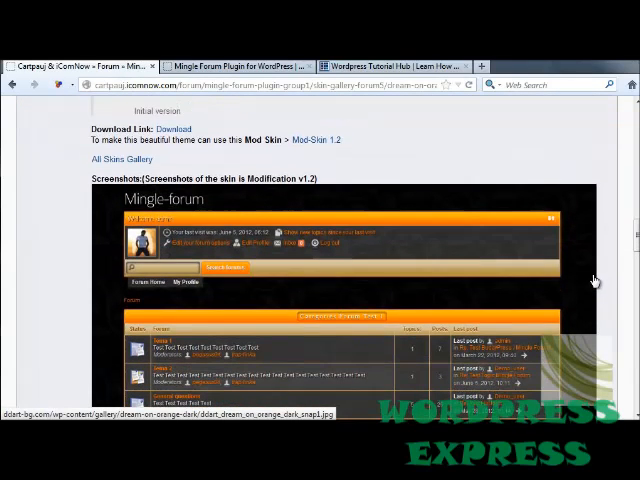
scroll(up, 3)
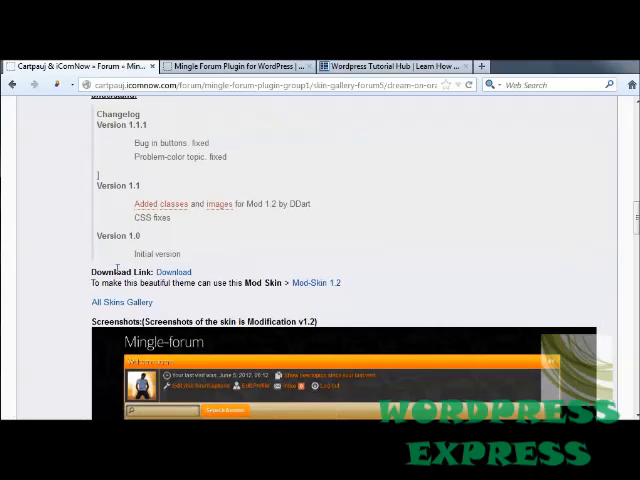
mouse_move(172, 272)
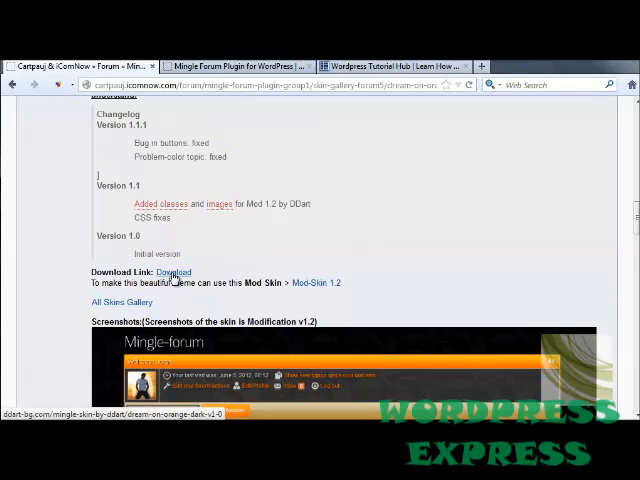
click(172, 272)
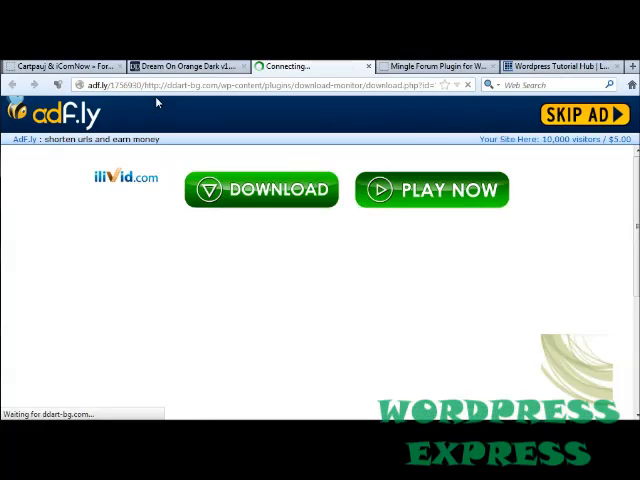
Skip the adf.ly ad, save the skin zip, and switch to the Bluehost site
click(260, 188)
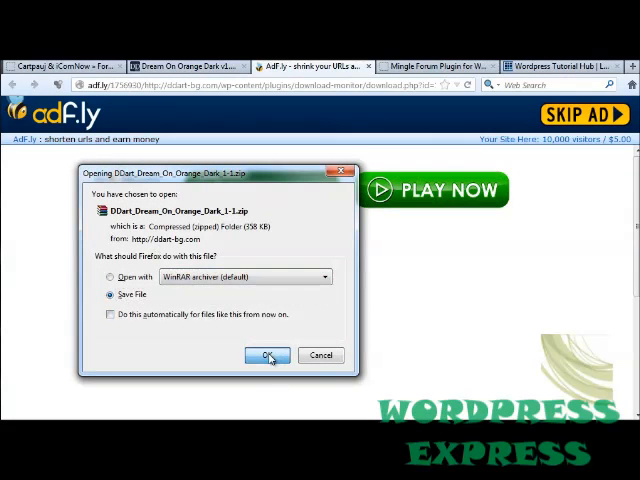
click(268, 356)
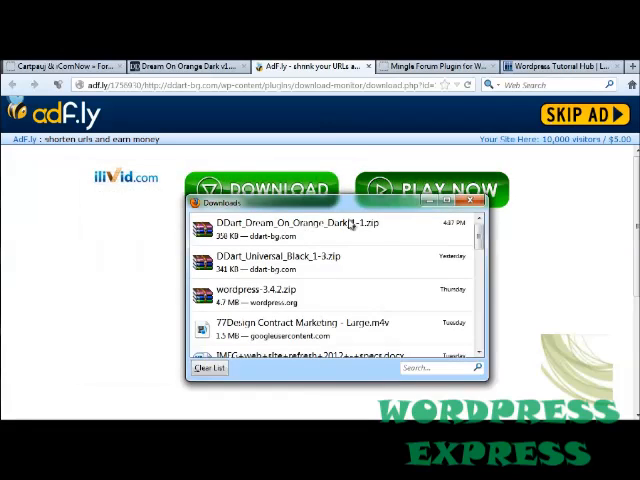
click(476, 204)
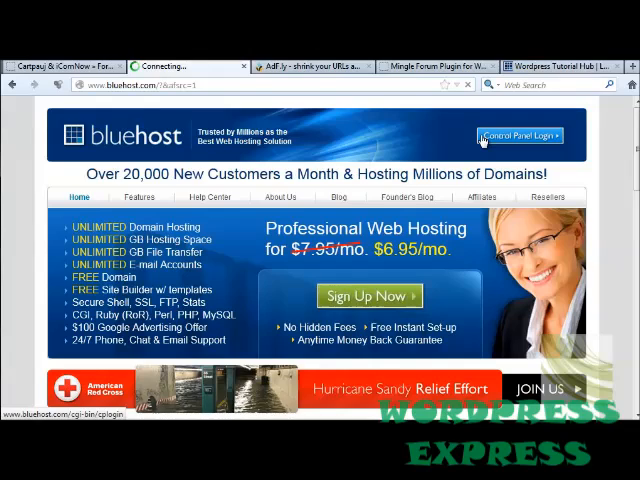
Log in to Bluehost cPanel and open File Manager at the Web Root
click(520, 134)
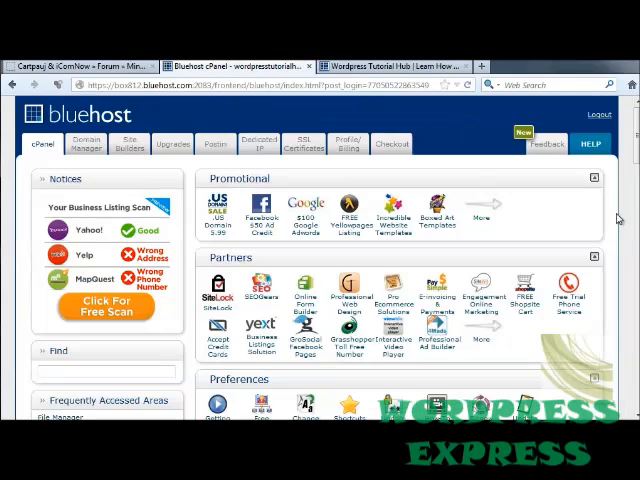
scroll(down, 3)
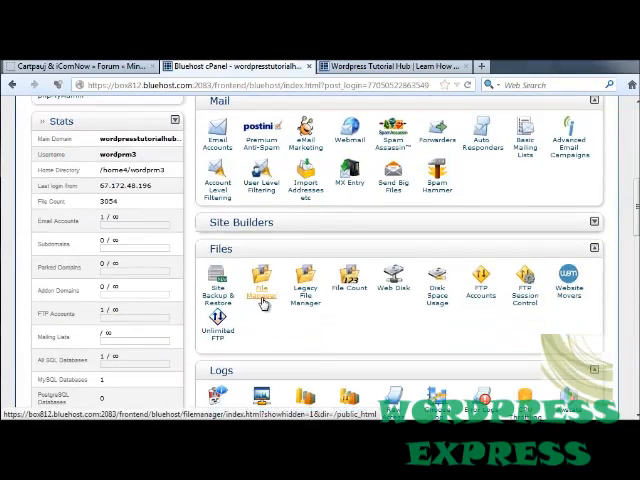
click(262, 278)
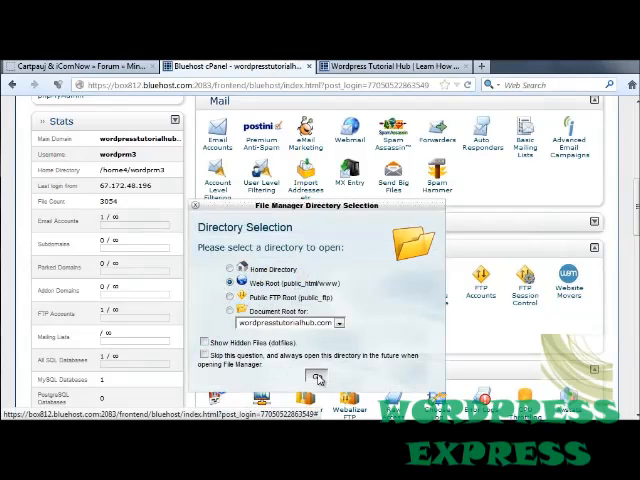
click(318, 376)
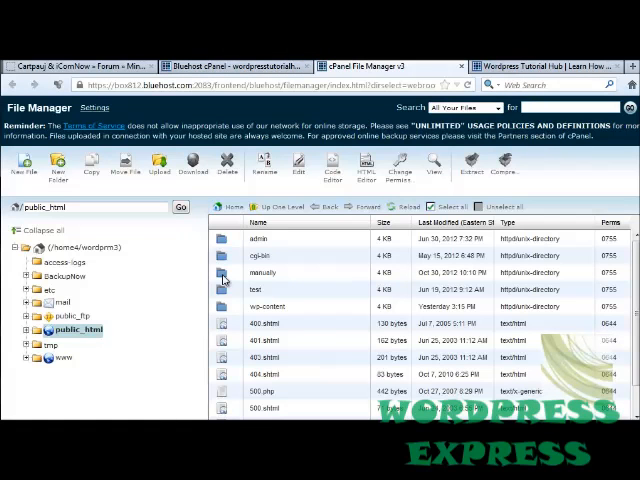
Navigate through the manually and wp-content folders into the mingle-forum skins folder
double_click(260, 272)
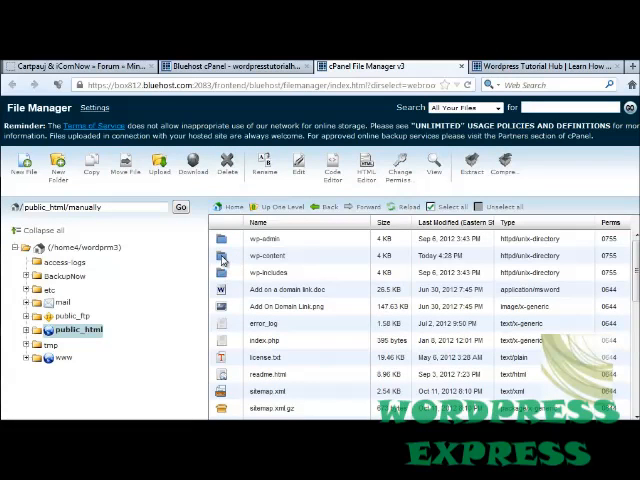
double_click(262, 256)
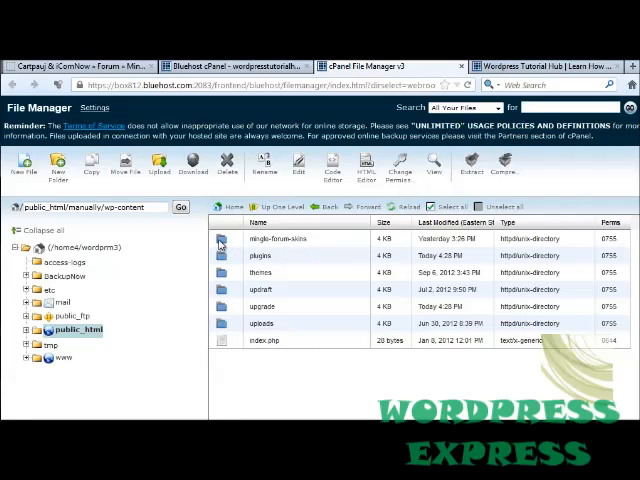
double_click(280, 238)
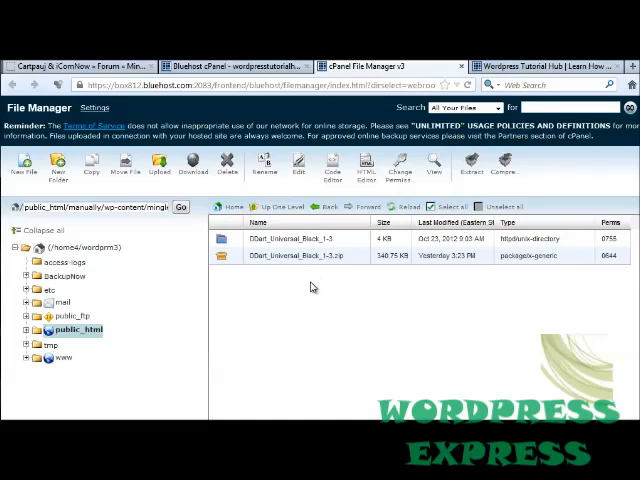
Upload the ODart_Dream_On_Orange_Dark zip from the local Downloads folder into the skins folder
click(158, 162)
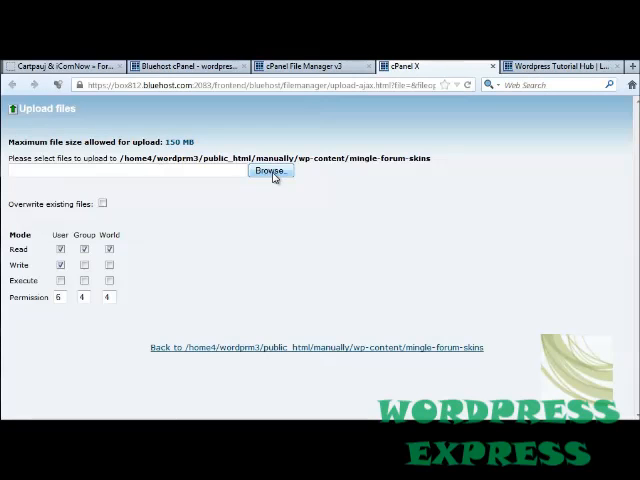
click(270, 172)
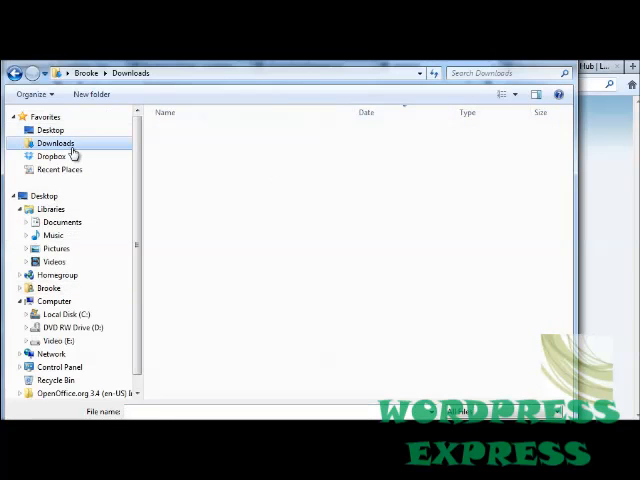
click(56, 142)
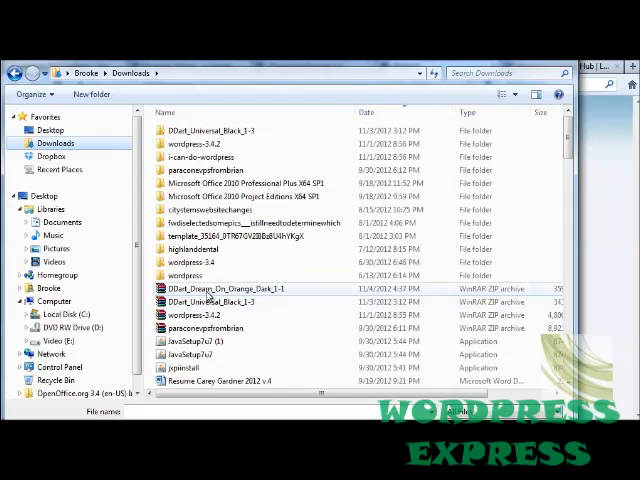
mouse_move(210, 288)
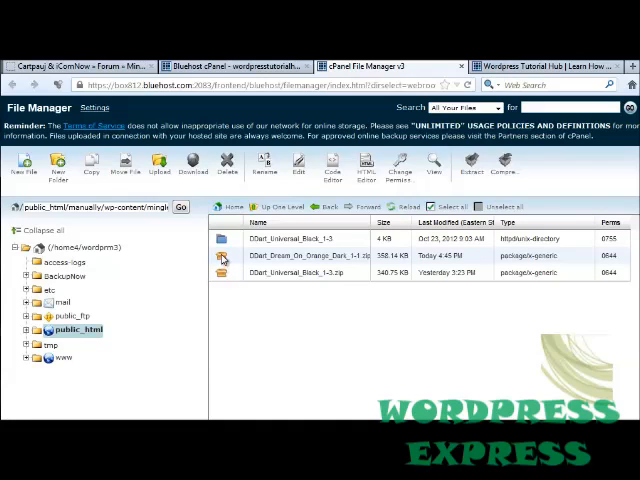
Extract the Orange Dark zip into the skins folder and return to WordPress's skin options
right_click(290, 256)
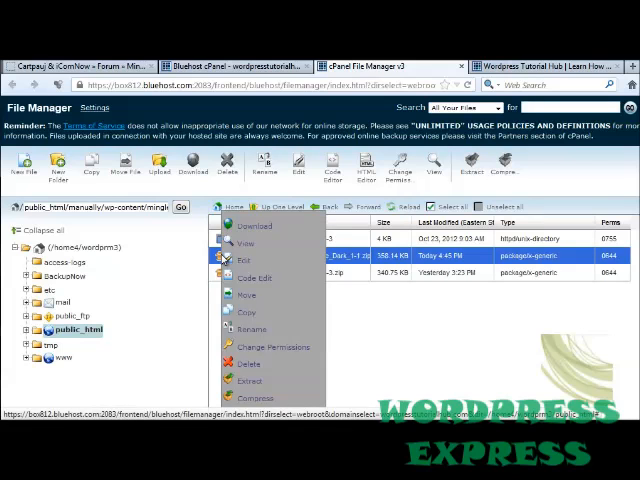
click(256, 386)
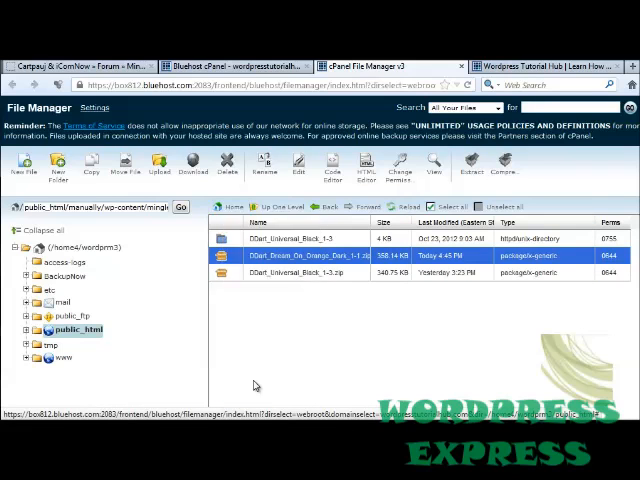
click(480, 164)
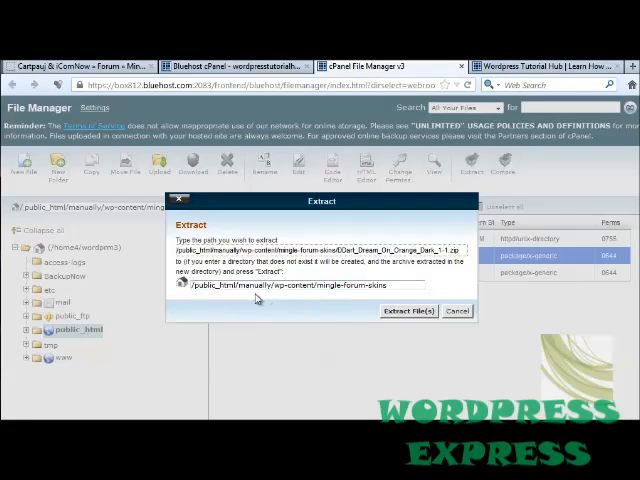
mouse_move(310, 274)
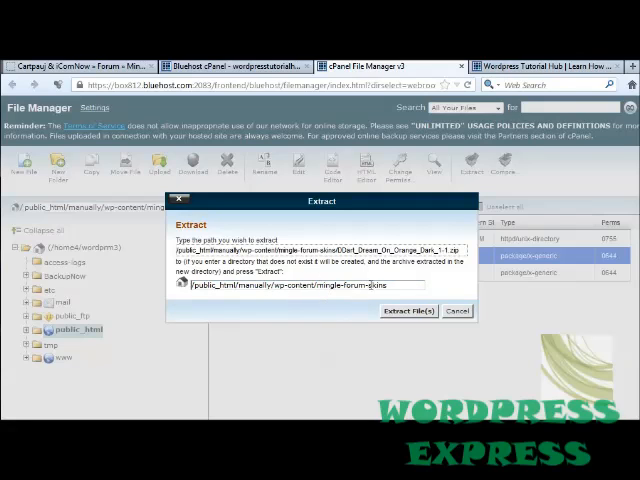
click(408, 312)
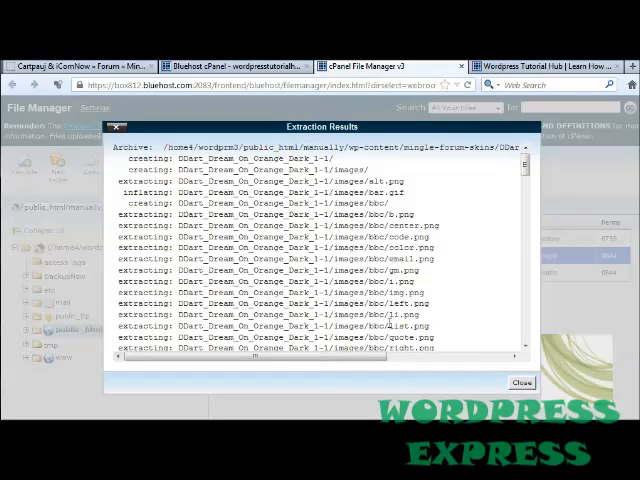
mouse_move(340, 270)
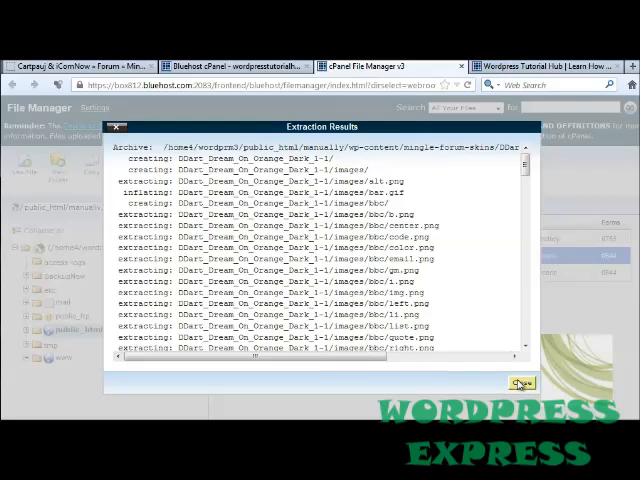
click(524, 384)
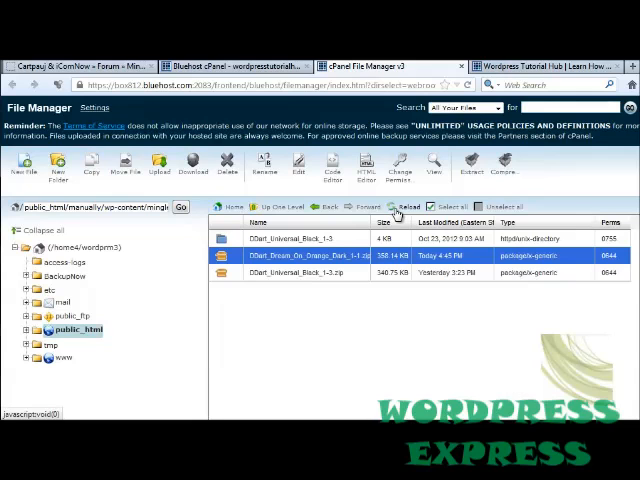
click(396, 208)
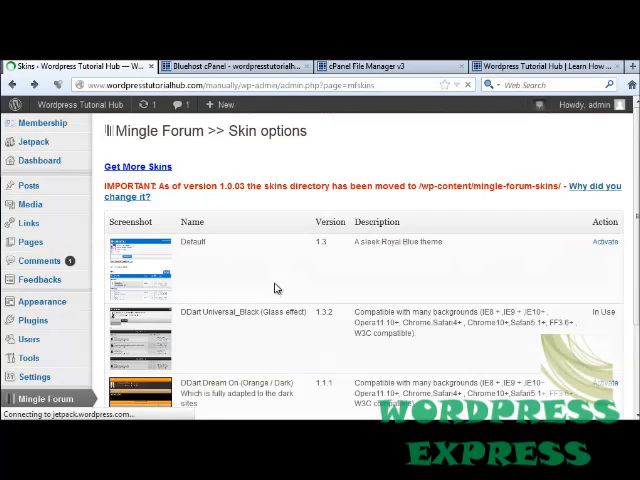
Activate the ODart Dream On Orange Dark skin for the forum
scroll(down, 3)
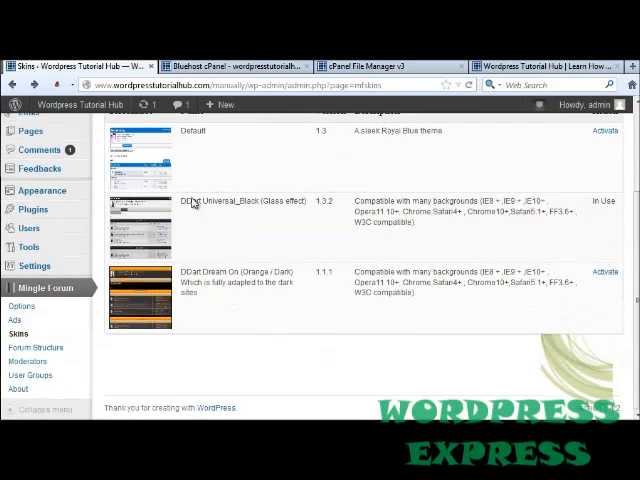
mouse_move(164, 296)
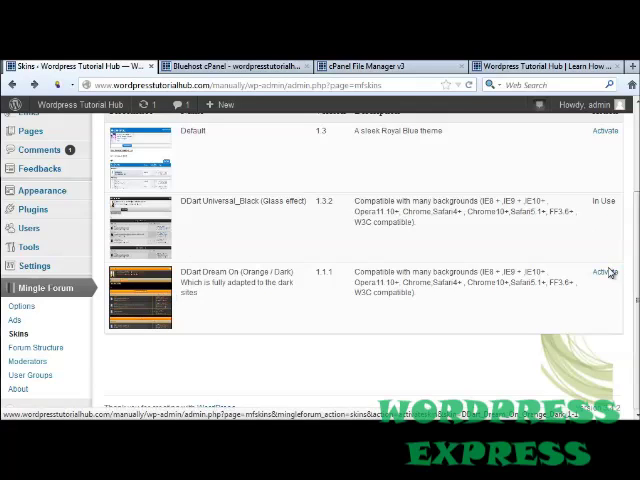
click(604, 272)
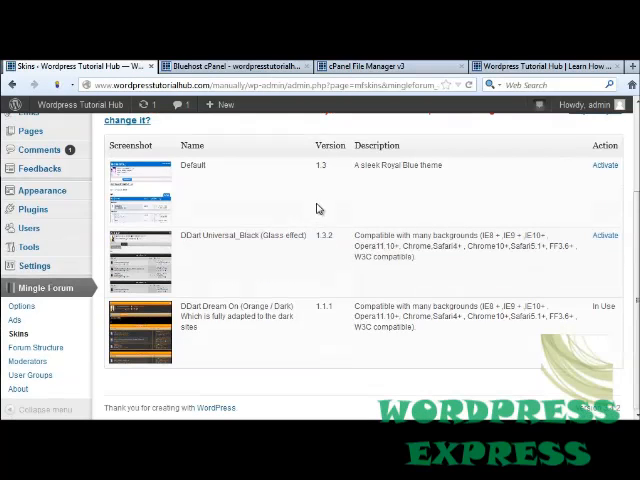
mouse_move(36, 348)
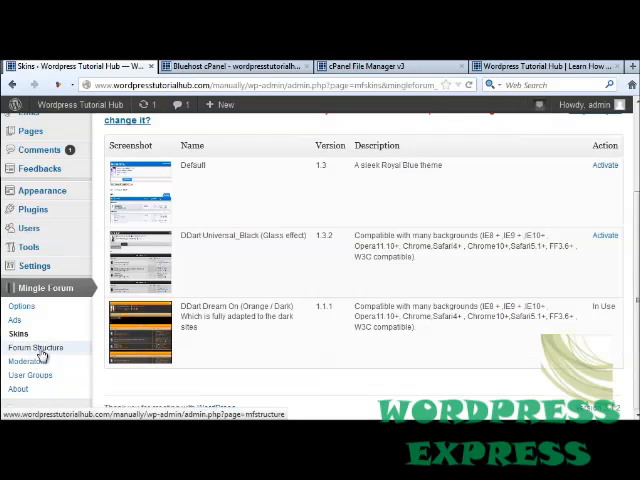
Add a Device Solutions forum under General Computer Help, described as an area to discuss devices used with your computer
click(36, 348)
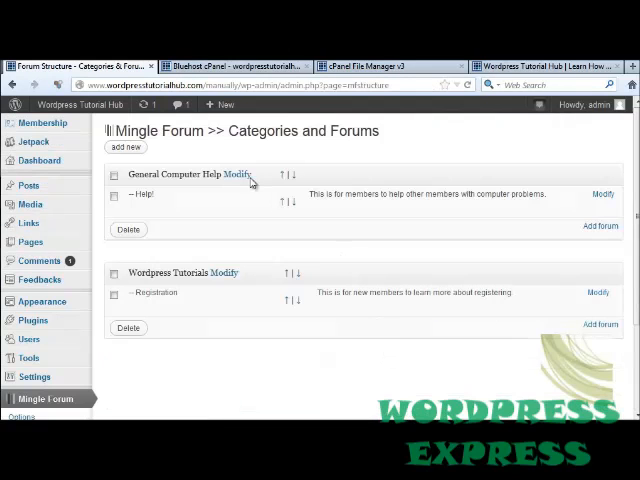
mouse_move(200, 160)
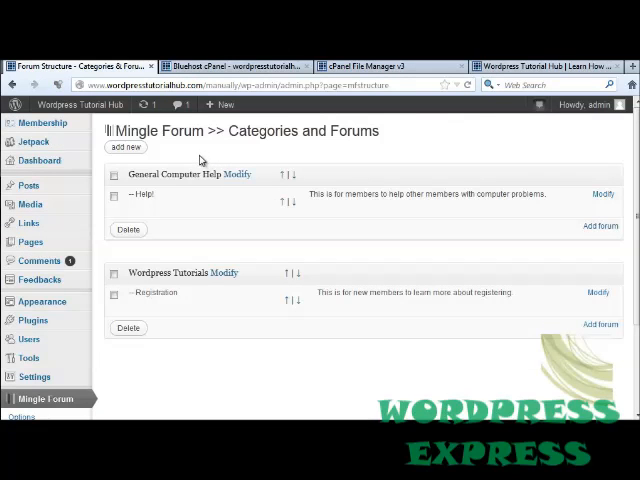
mouse_move(258, 272)
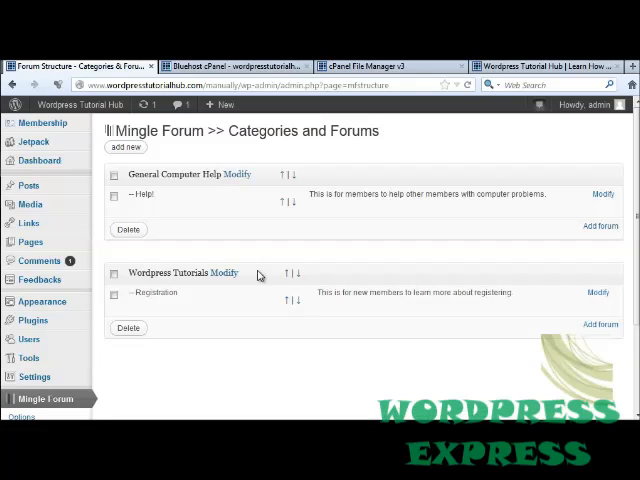
mouse_move(246, 230)
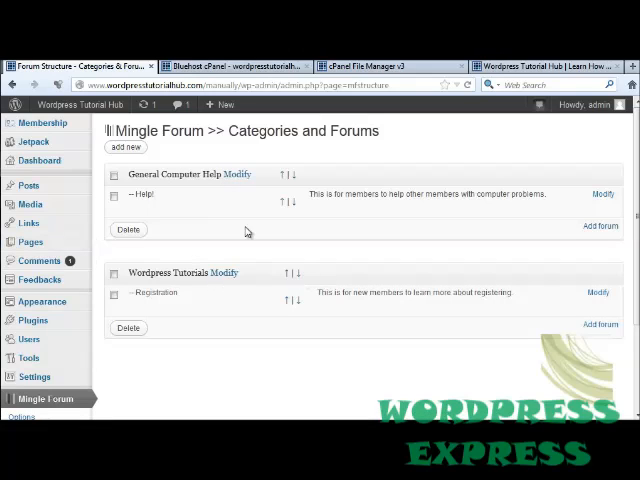
mouse_move(168, 200)
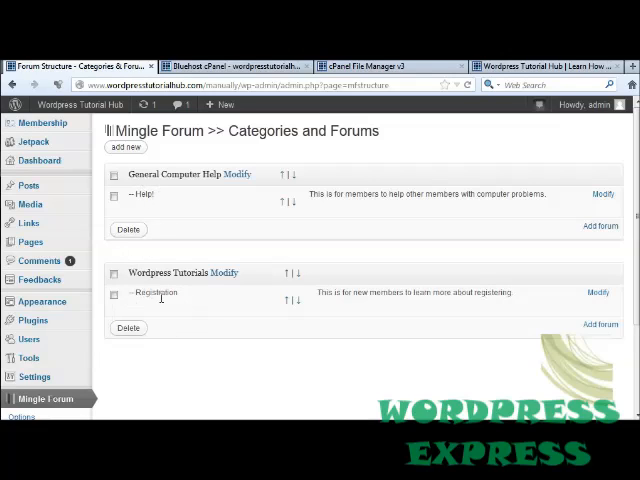
mouse_move(582, 232)
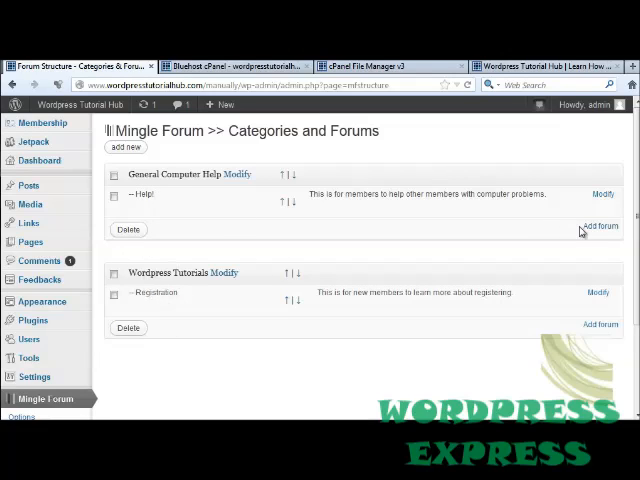
click(600, 226)
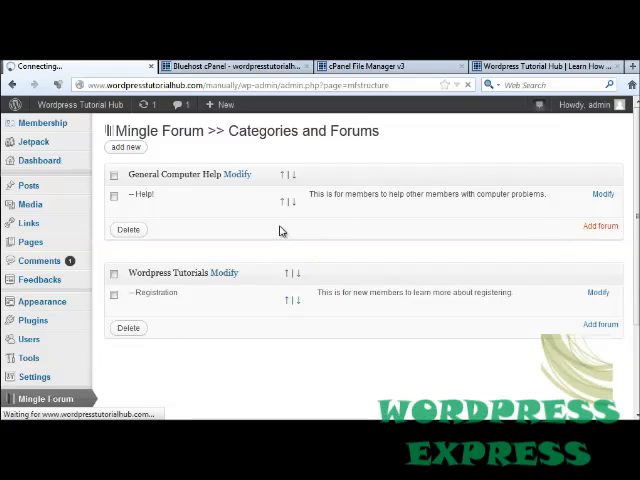
click(600, 226)
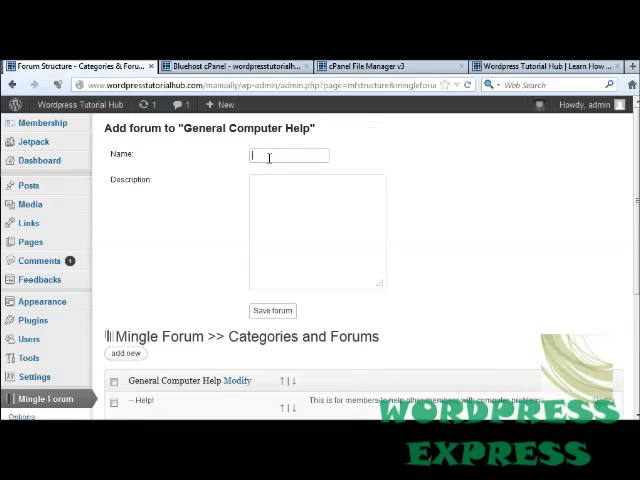
text(Device Solutions)
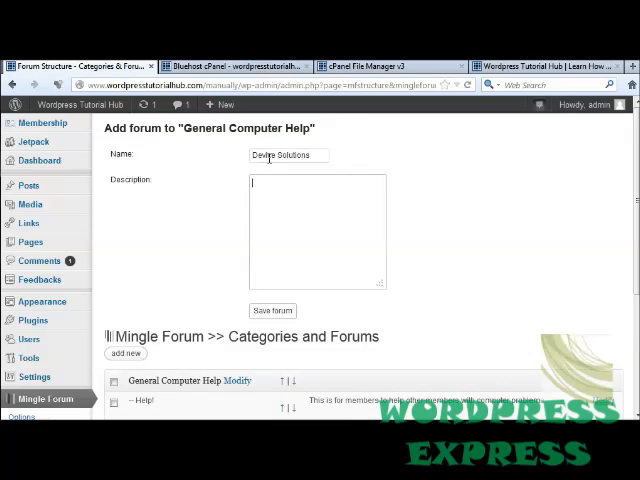
text(This is)
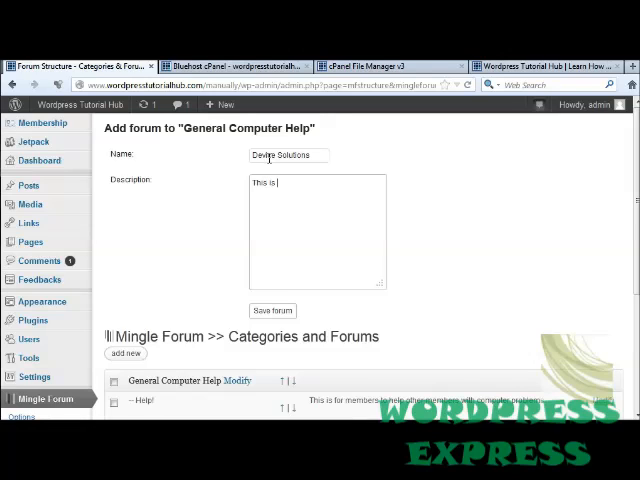
text(an area to discuss devices used with your compute)
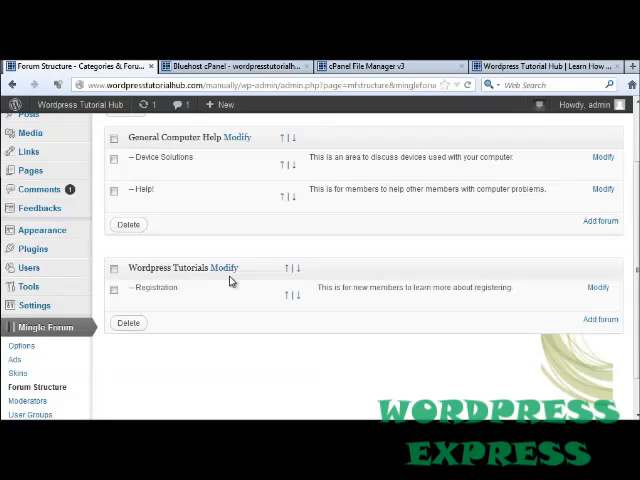
mouse_move(598, 320)
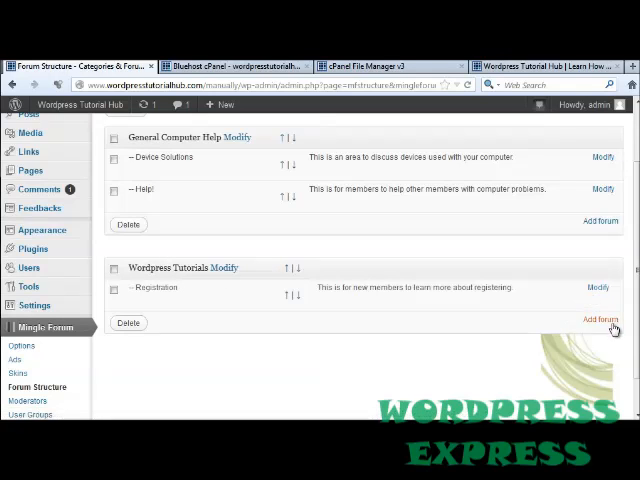
Add a Troubleshooting forum described 'Troubleshooting Tutorials' under Wordpress Tutorials and move it above Registration
click(600, 320)
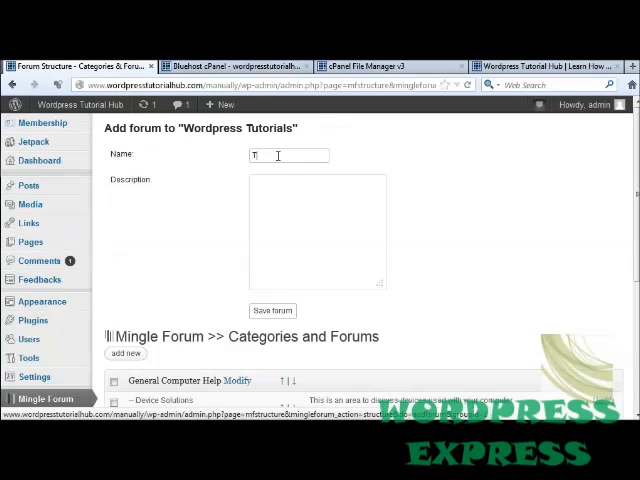
text(Troubleshooting Tutorials)
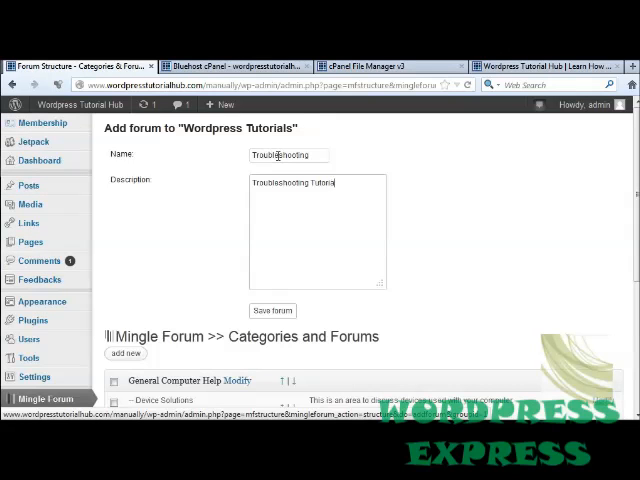
click(272, 310)
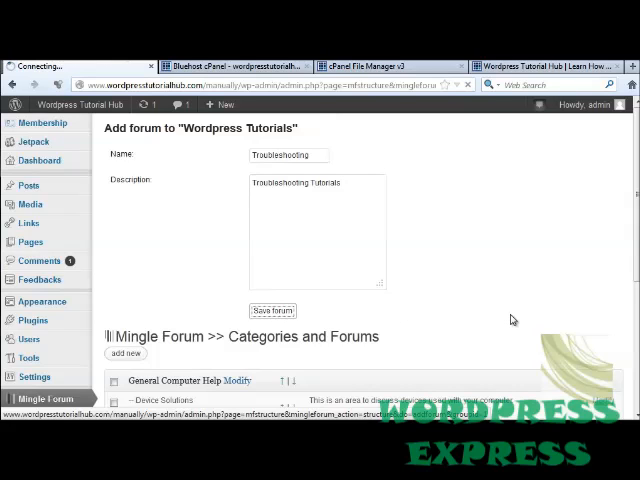
click(272, 310)
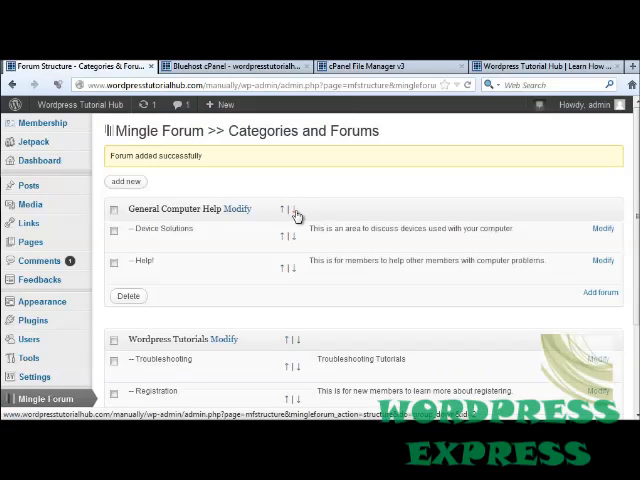
Review the forum structure and go to the Moderators management page
scroll(down, 3)
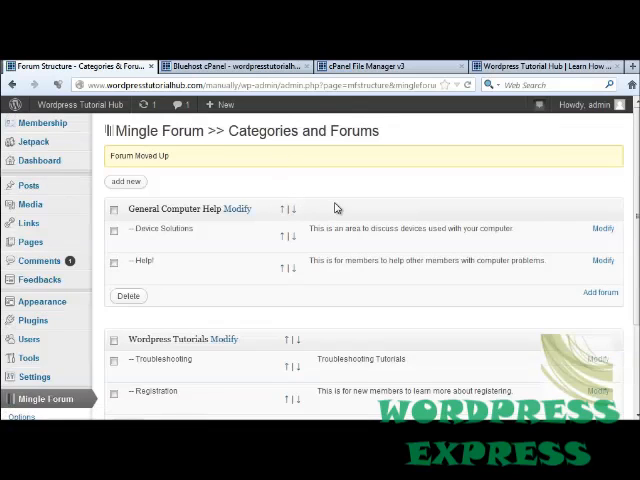
scroll(down, 3)
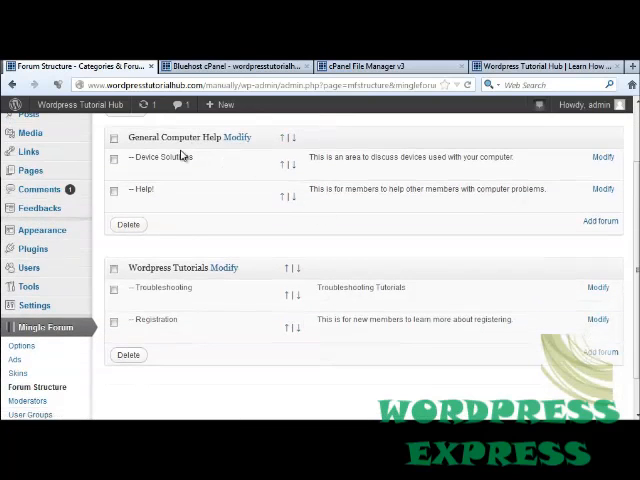
mouse_move(308, 224)
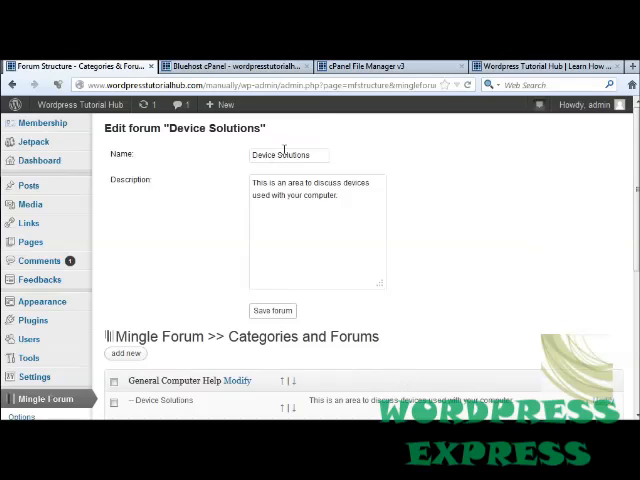
scroll(down, 3)
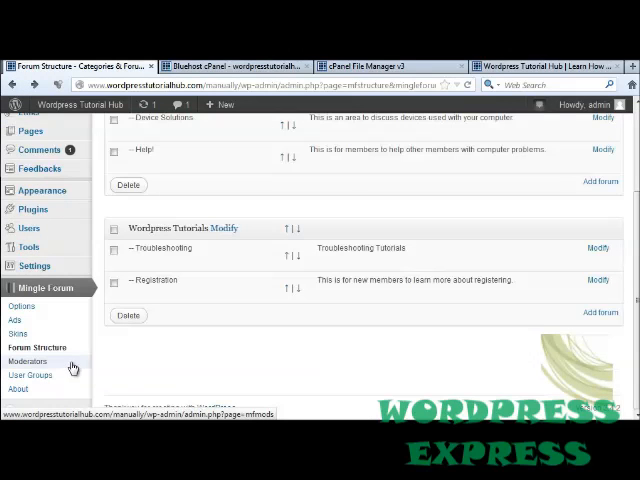
click(28, 362)
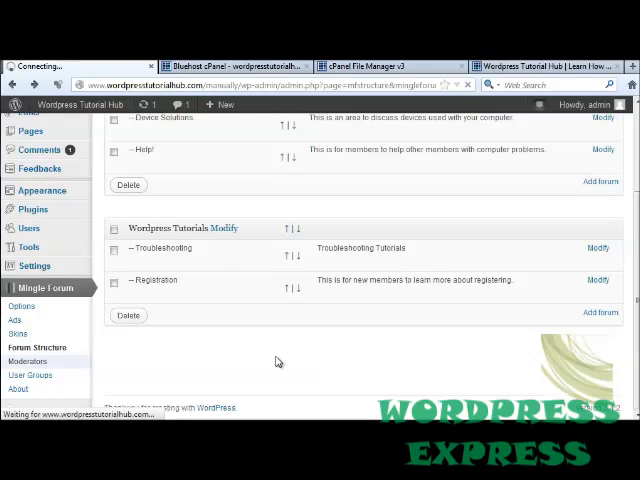
Make admin a global moderator of all forums, then bring up the User Groups list
click(28, 360)
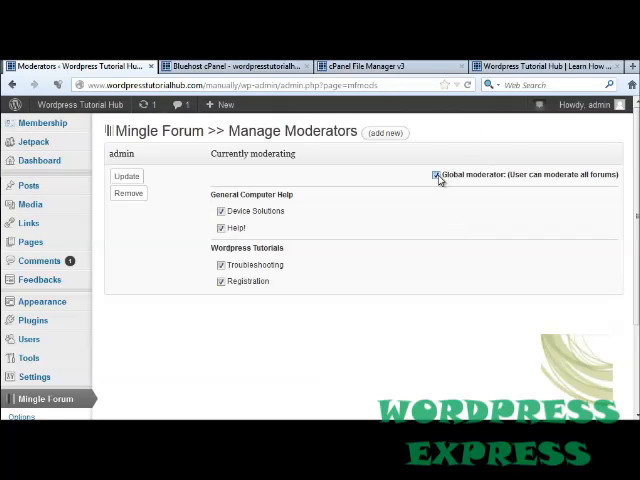
click(438, 176)
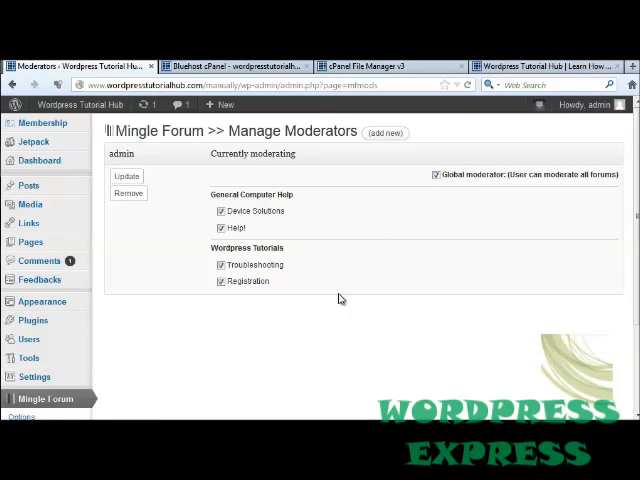
mouse_move(198, 168)
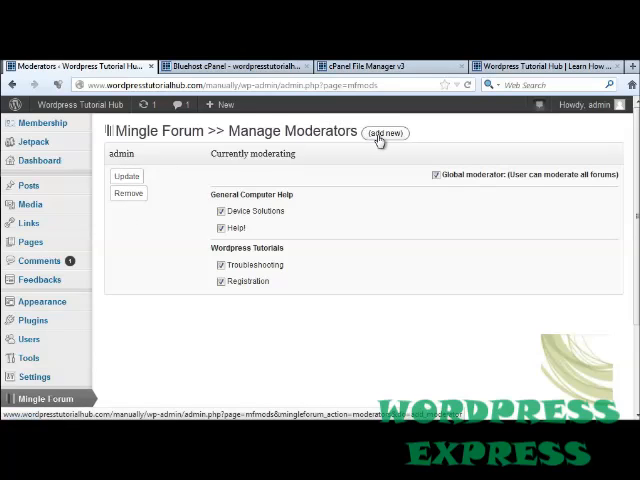
mouse_move(356, 256)
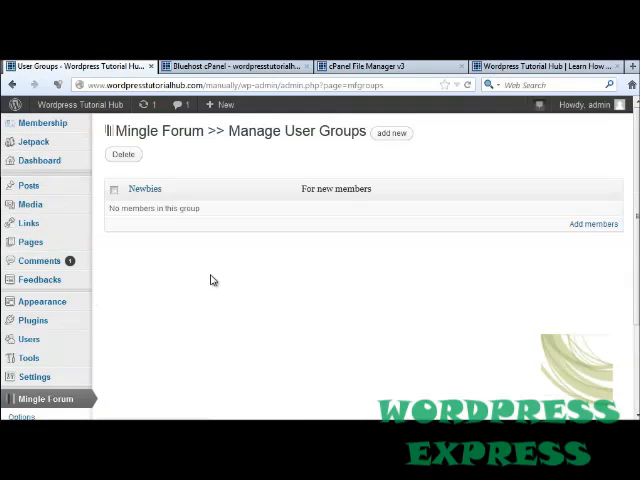
mouse_move(206, 220)
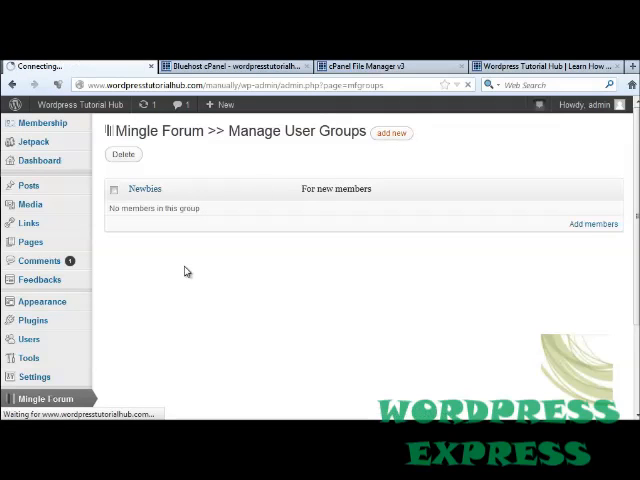
Save the new Teachers user group and start adding members to it
click(392, 132)
text(Teachers)
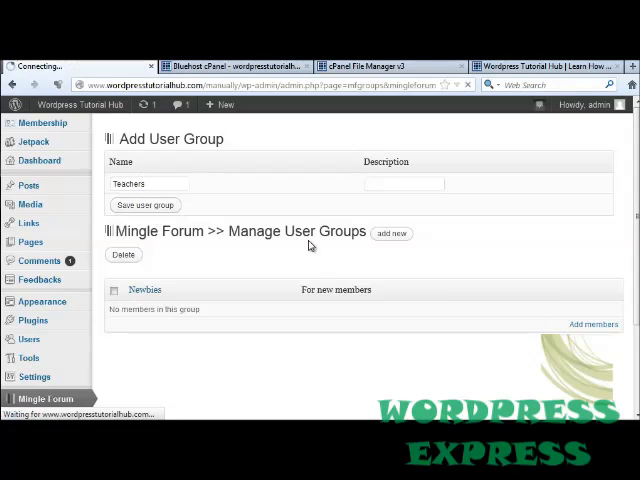
click(144, 204)
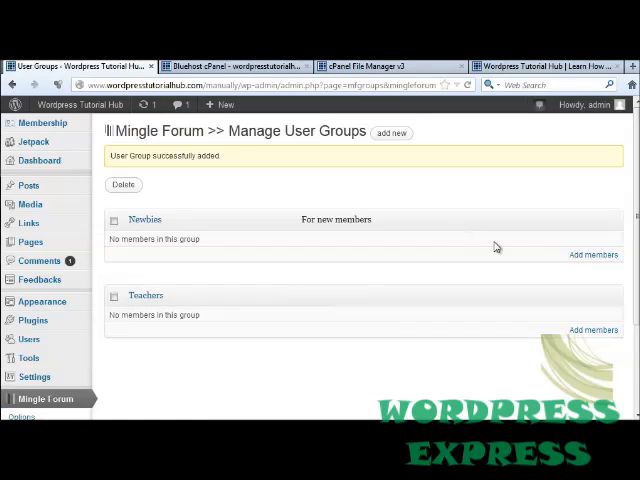
mouse_move(588, 276)
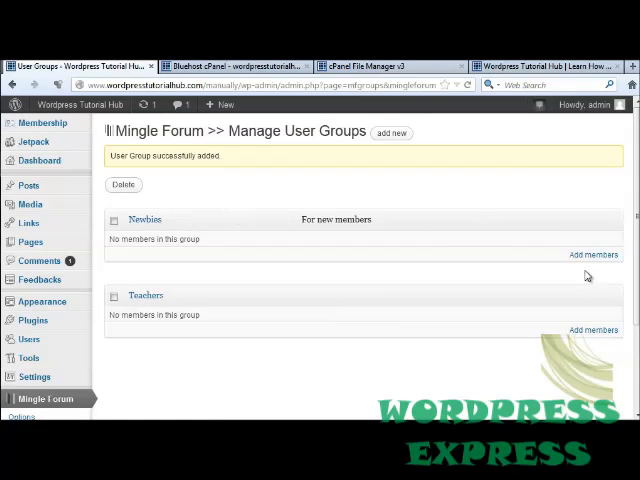
click(588, 256)
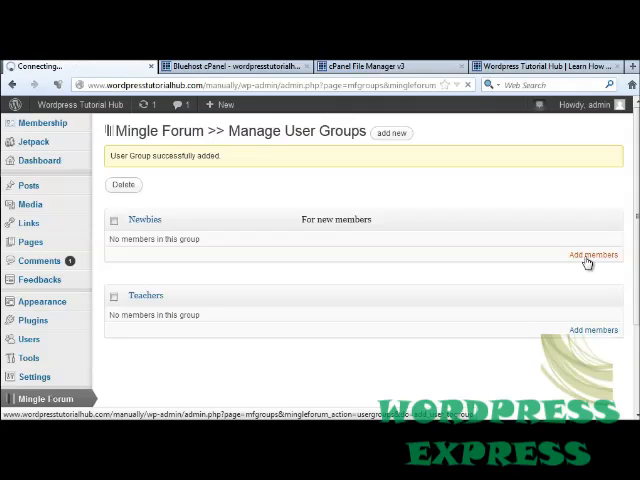
click(590, 256)
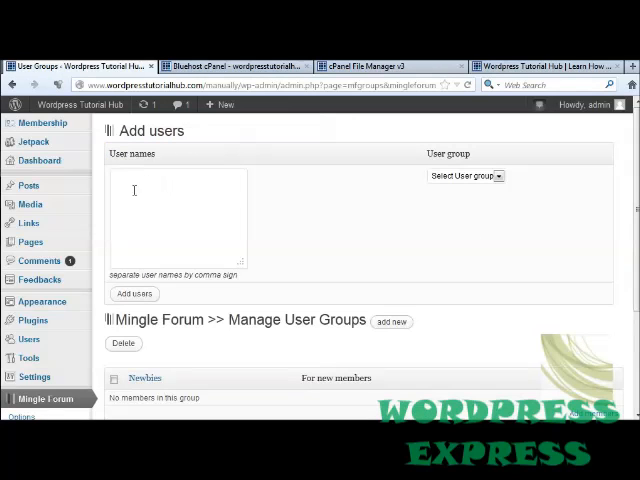
mouse_move(204, 210)
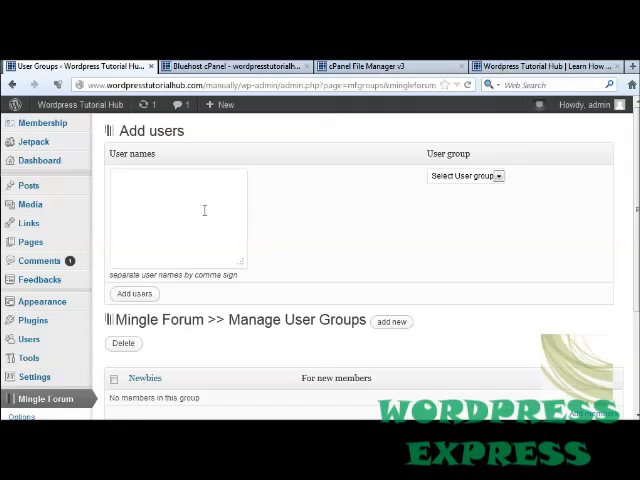
Add user tinyroom2 to the Teachers group, then go to the Mingle Forum plugin's home page
click(464, 176)
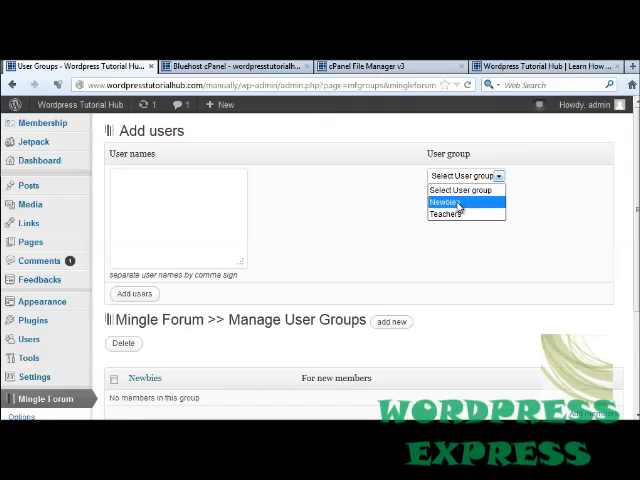
click(446, 202)
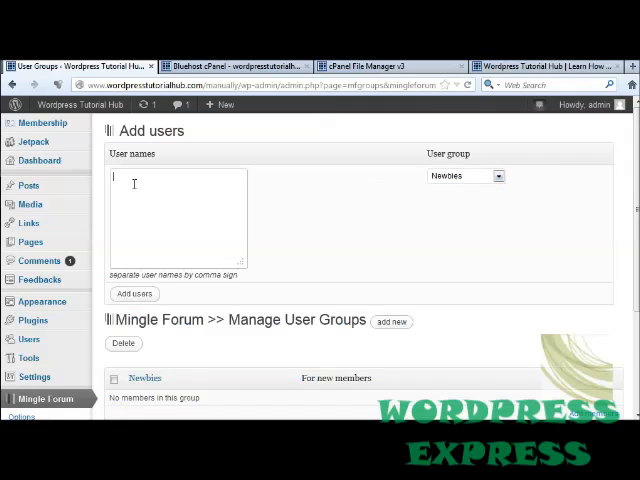
text(tinyroom2)
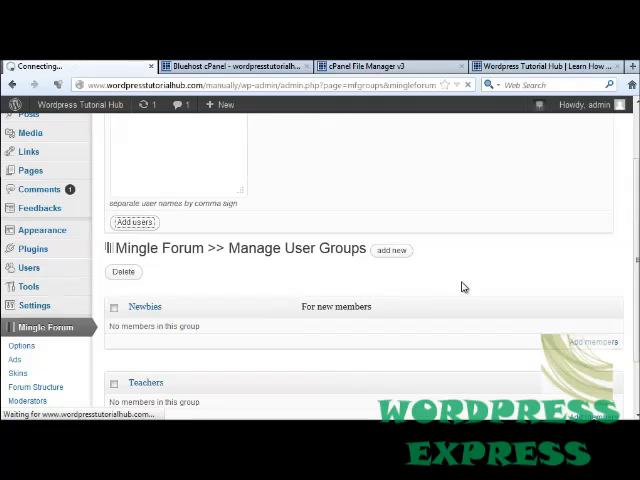
click(132, 222)
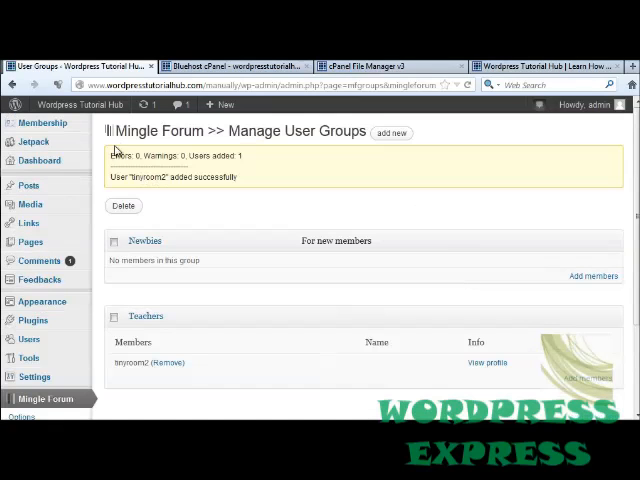
mouse_move(252, 160)
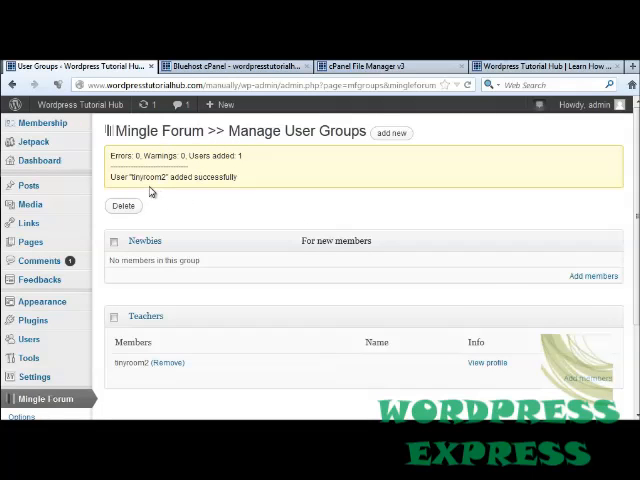
mouse_move(204, 210)
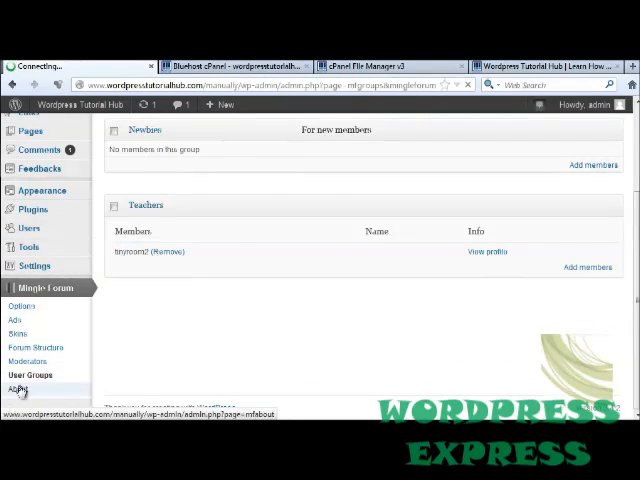
click(20, 388)
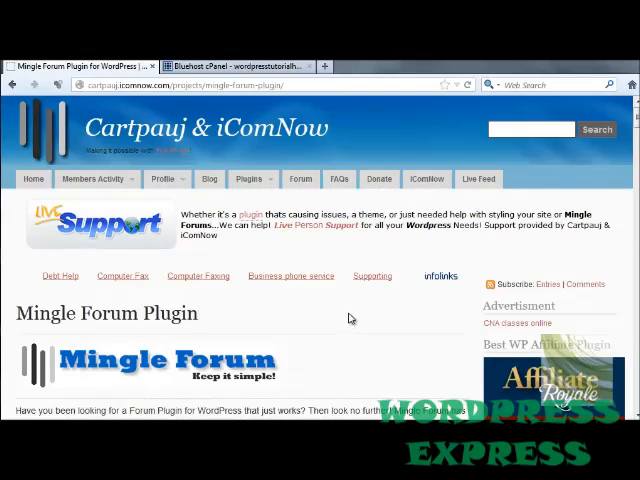
Find the [mingleforum] shortcode in the 5 Minute Install section and head to wordpresstutorialhub.com in a new tab
scroll(down, 3)
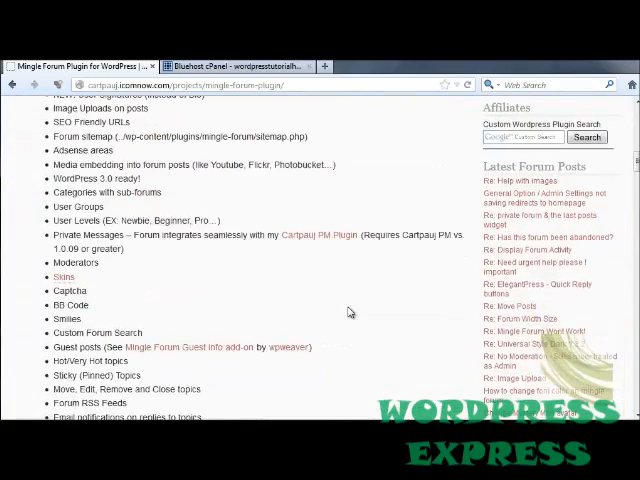
scroll(down, 3)
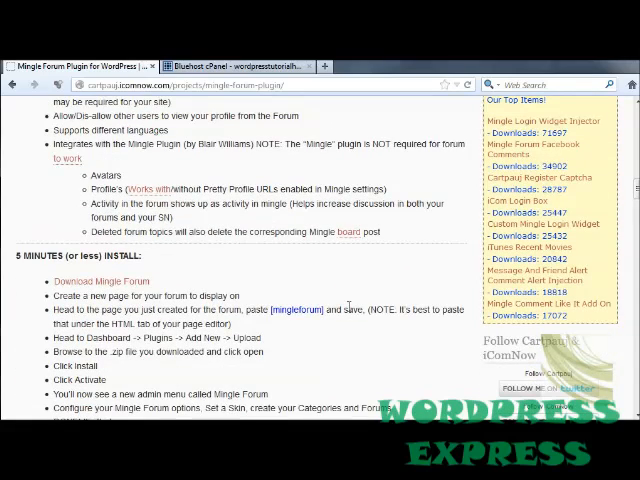
scroll(down, 3)
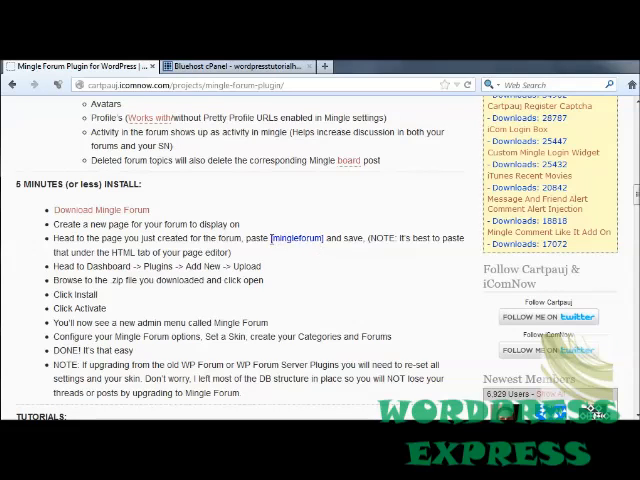
double_click(298, 238)
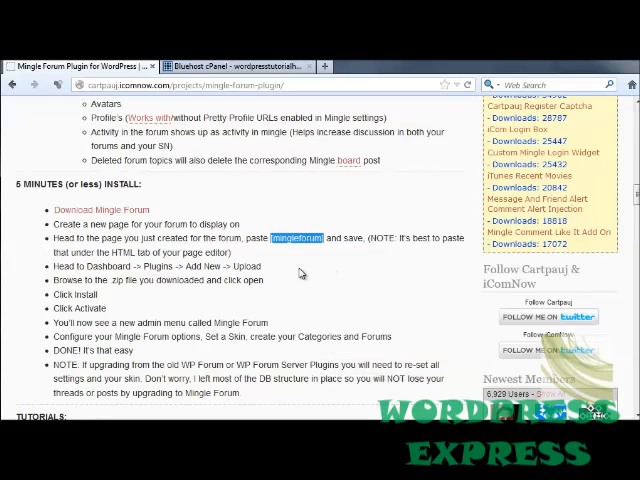
mouse_move(330, 244)
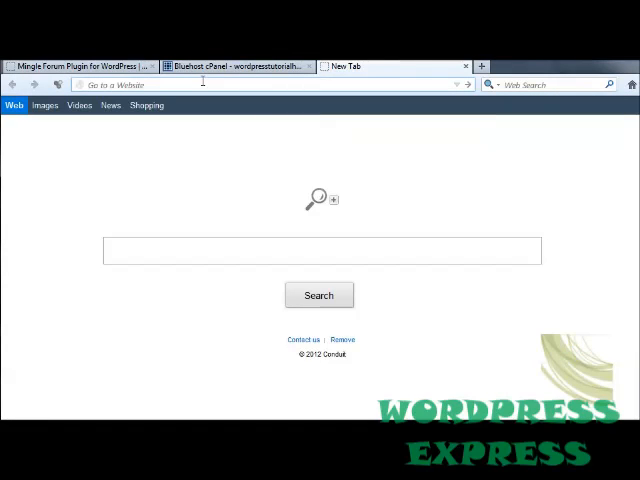
text(wordpresstutorialhub.com/manually/wp-admin/edit.php?post_type=page)
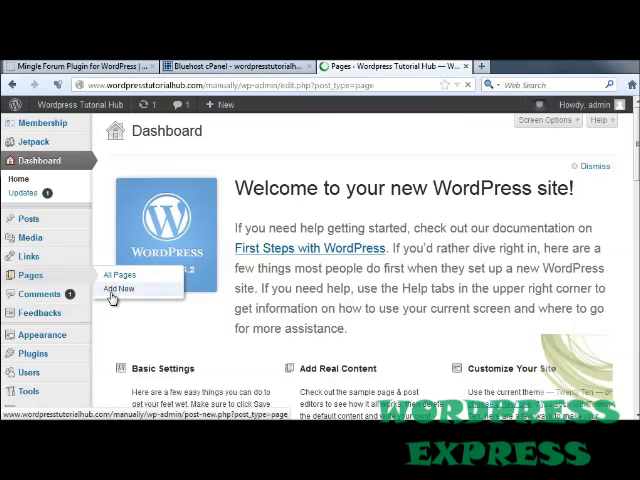
Create a new page titled Talk Amongst Yourselves
click(120, 276)
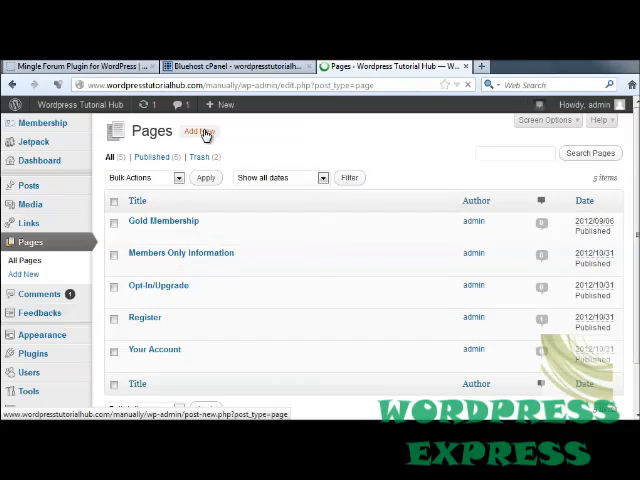
click(200, 132)
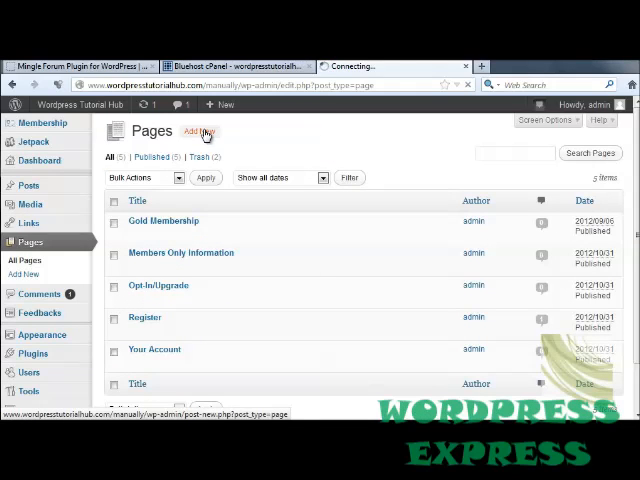
click(196, 132)
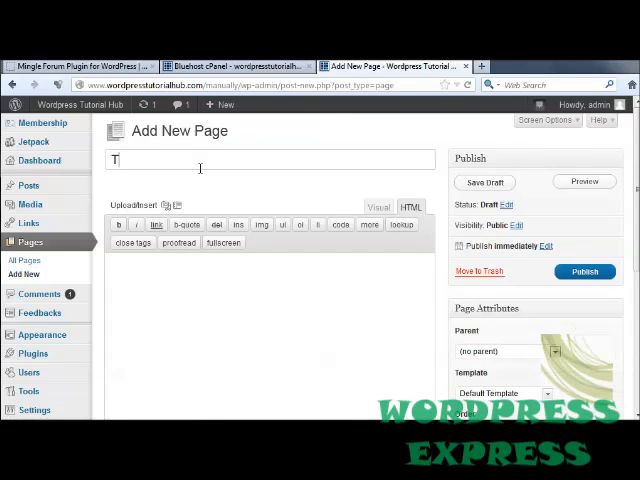
text(Talk Amongst)
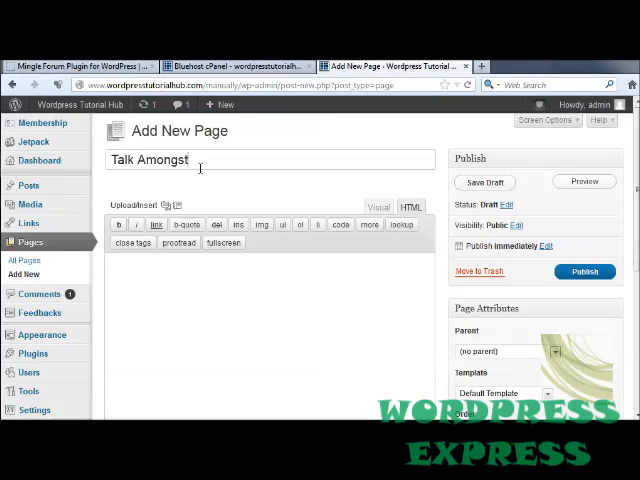
text(Yourselves)
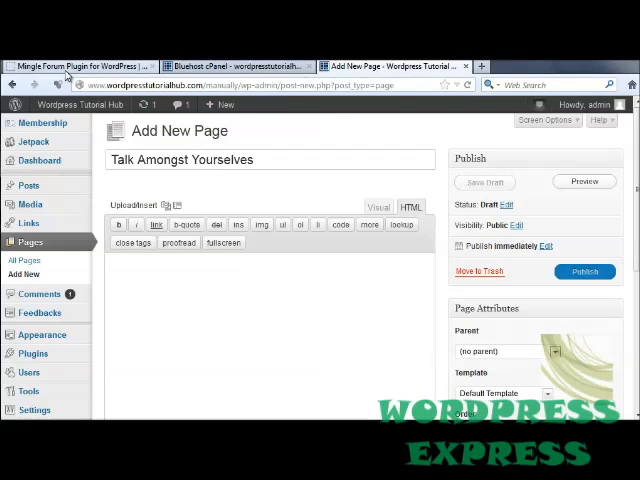
Put the [mingleforum] shortcode into the page body
click(84, 64)
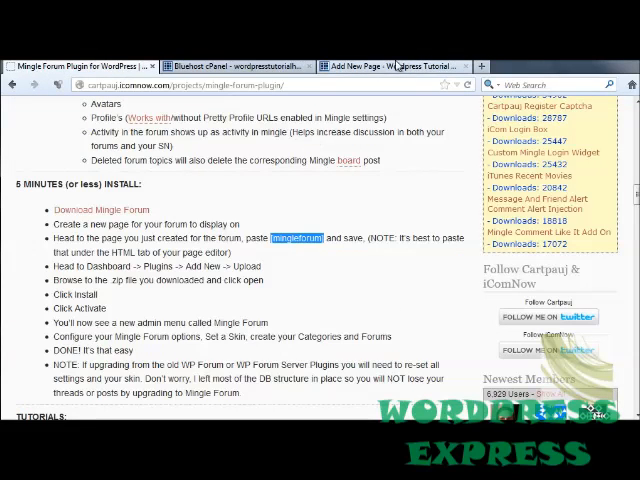
click(390, 66)
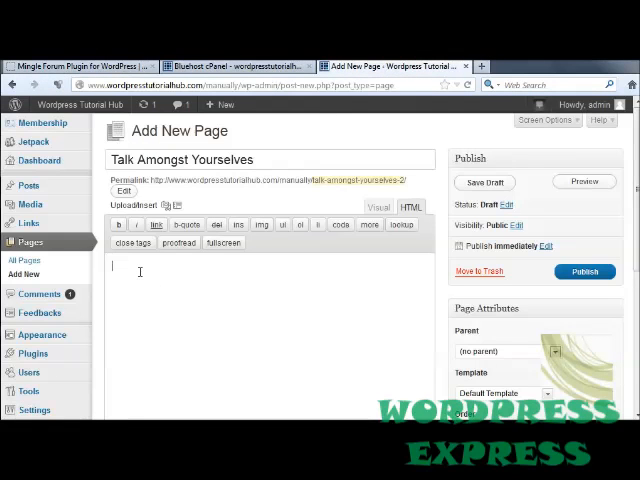
text([mingleforum])
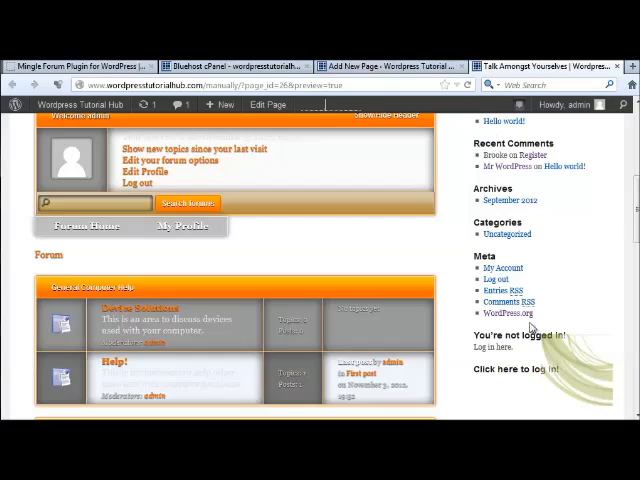
mouse_move(444, 236)
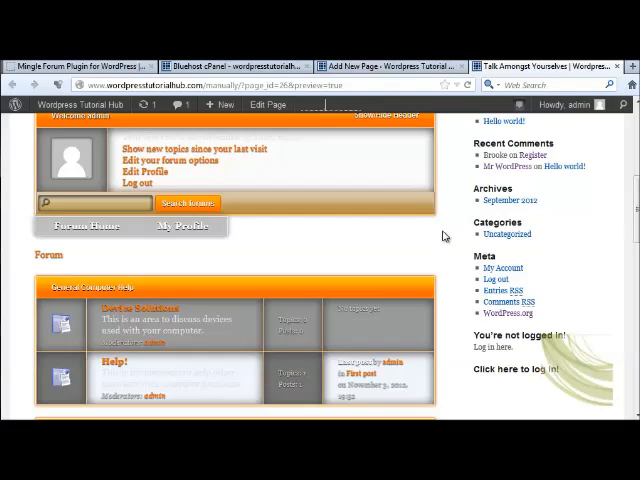
Browse the published Talk Amongst Yourselves page with the embedded forum, then switch to the Bluehost cPanel tab
scroll(down, 3)
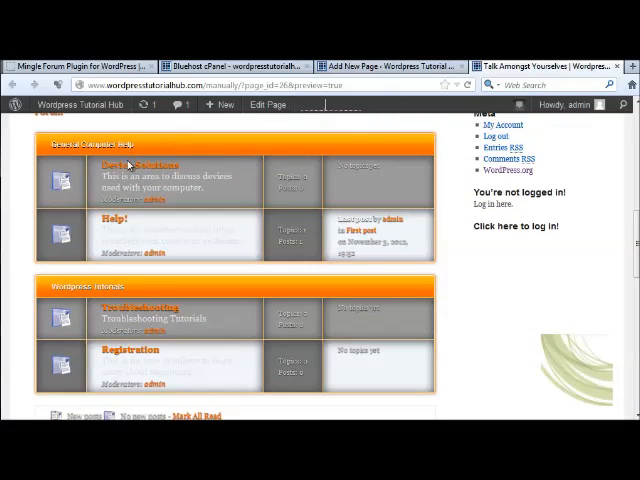
click(138, 164)
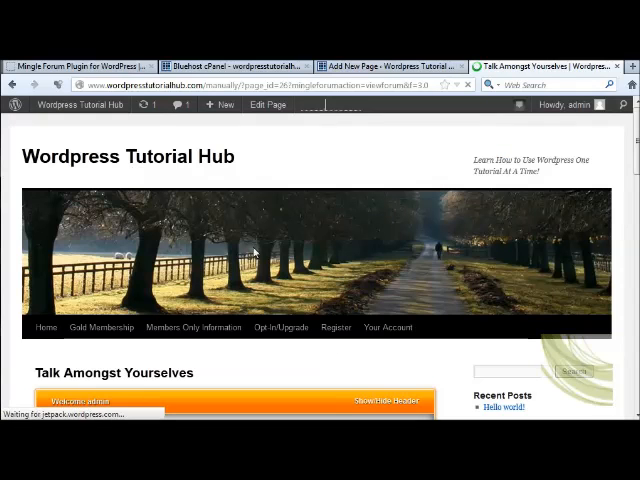
scroll(down, 3)
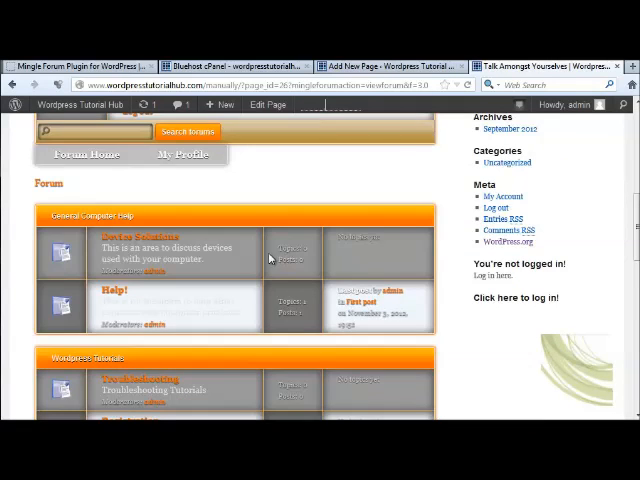
scroll(down, 3)
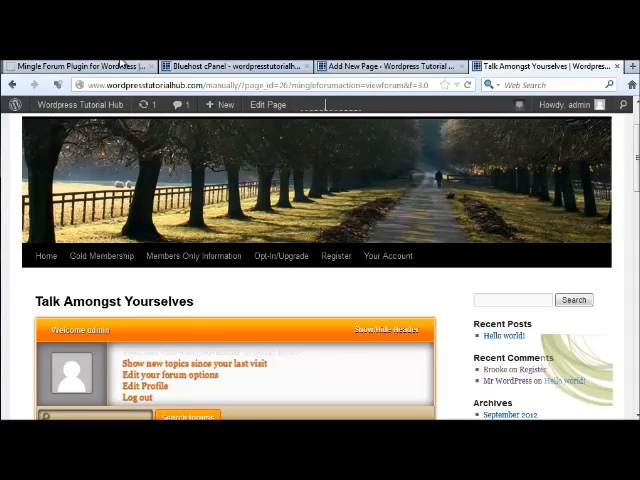
click(90, 64)
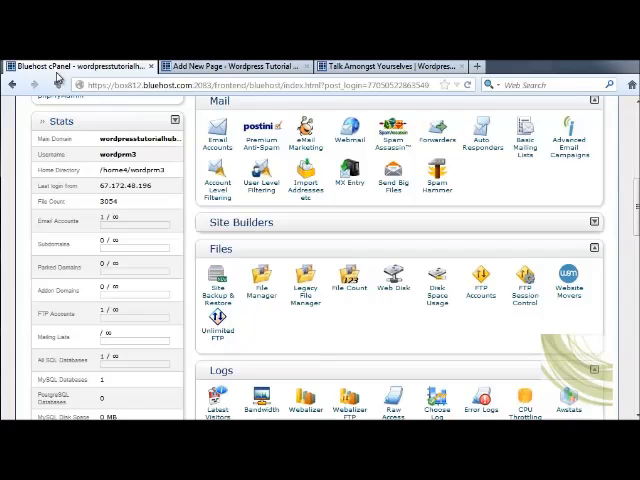
Return to the WordPress dashboard and bring up Mingle Forum > Options
click(384, 66)
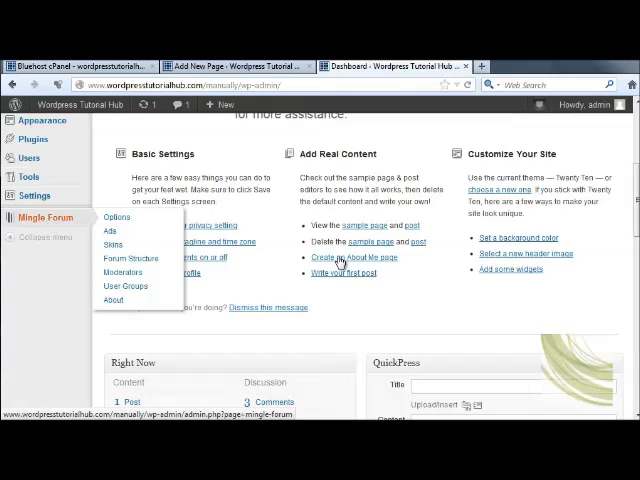
click(116, 216)
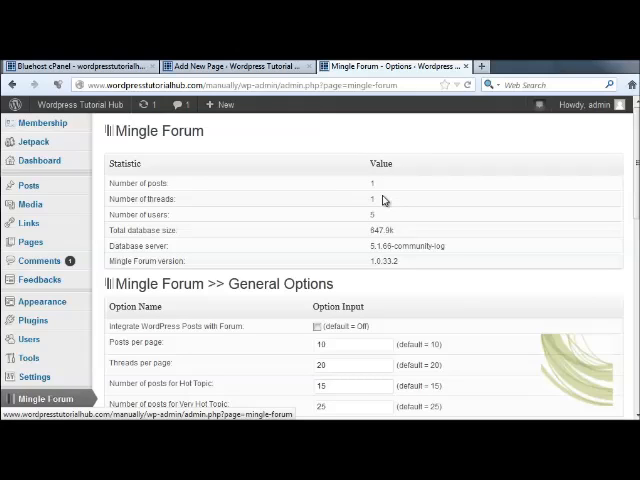
mouse_move(398, 222)
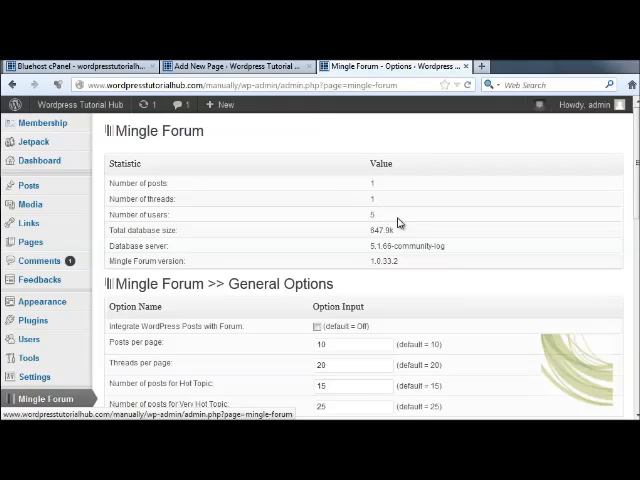
mouse_move(464, 240)
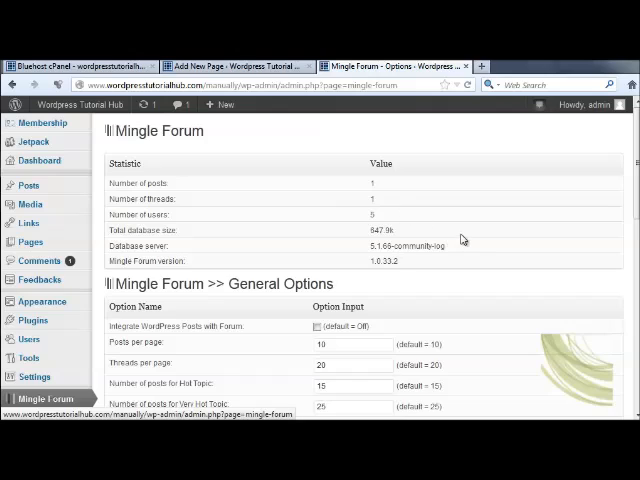
mouse_move(524, 292)
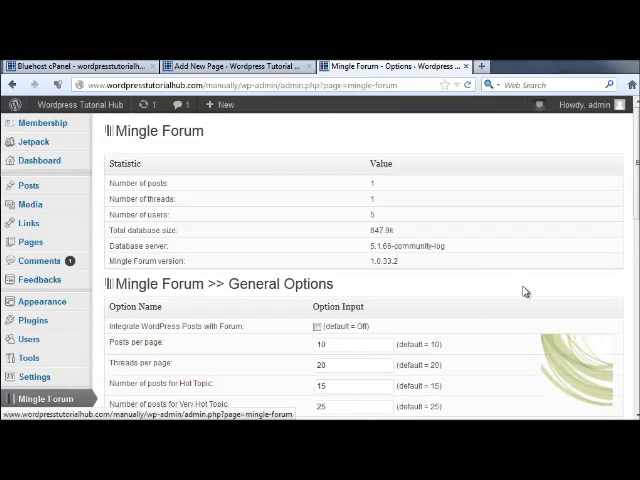